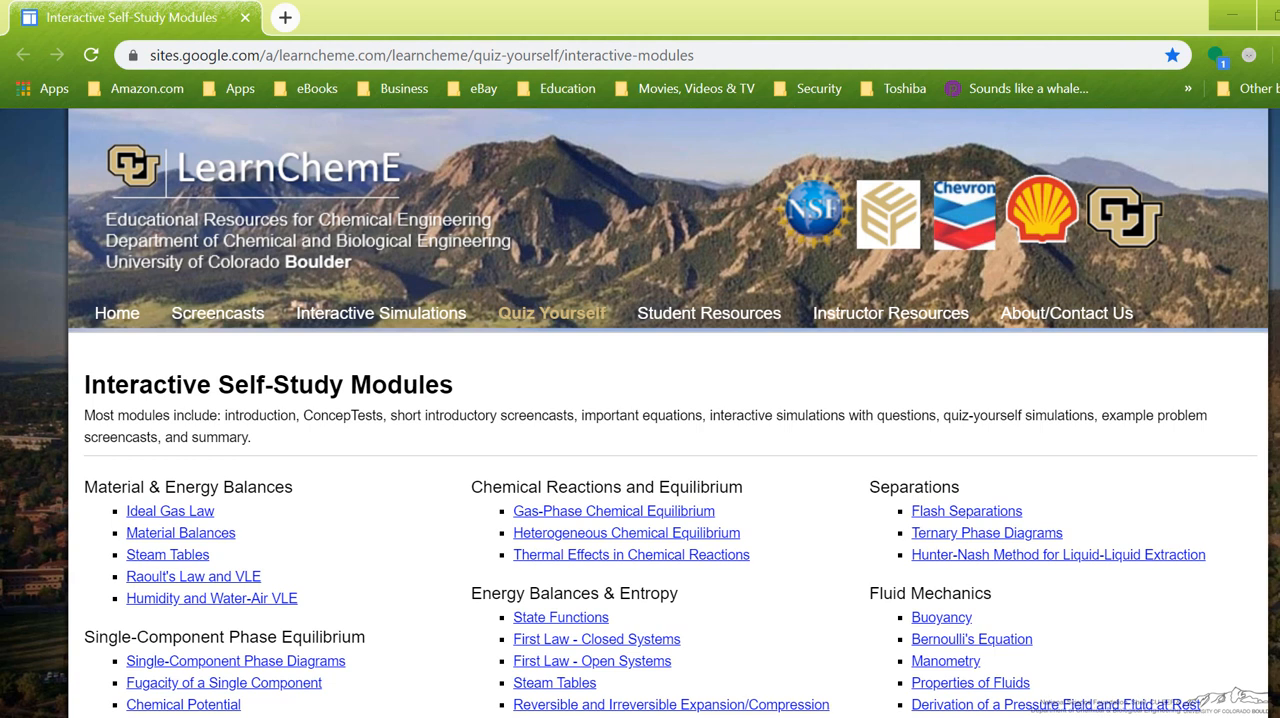
From Student Resources, show the Screencasts dropdown of topics from Catalysis through Thermodynamics.
left_click(708, 312)
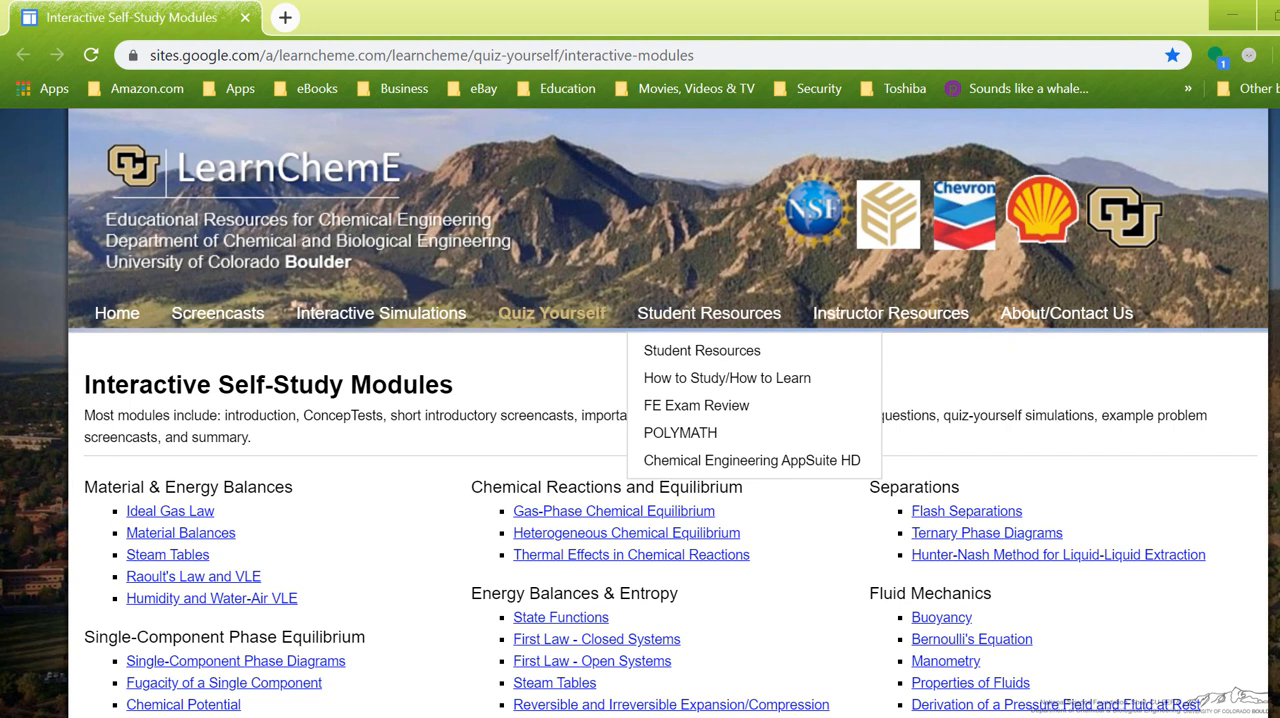
left_click(217, 313)
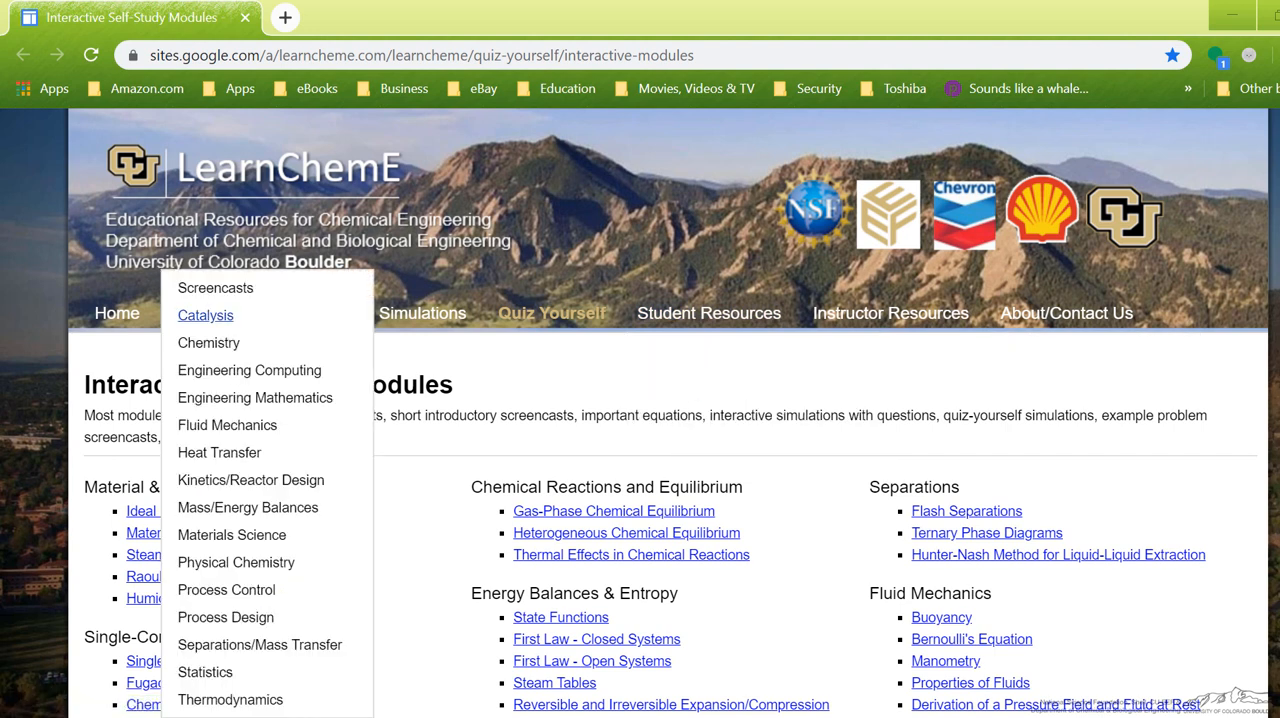
mouse_move(205, 315)
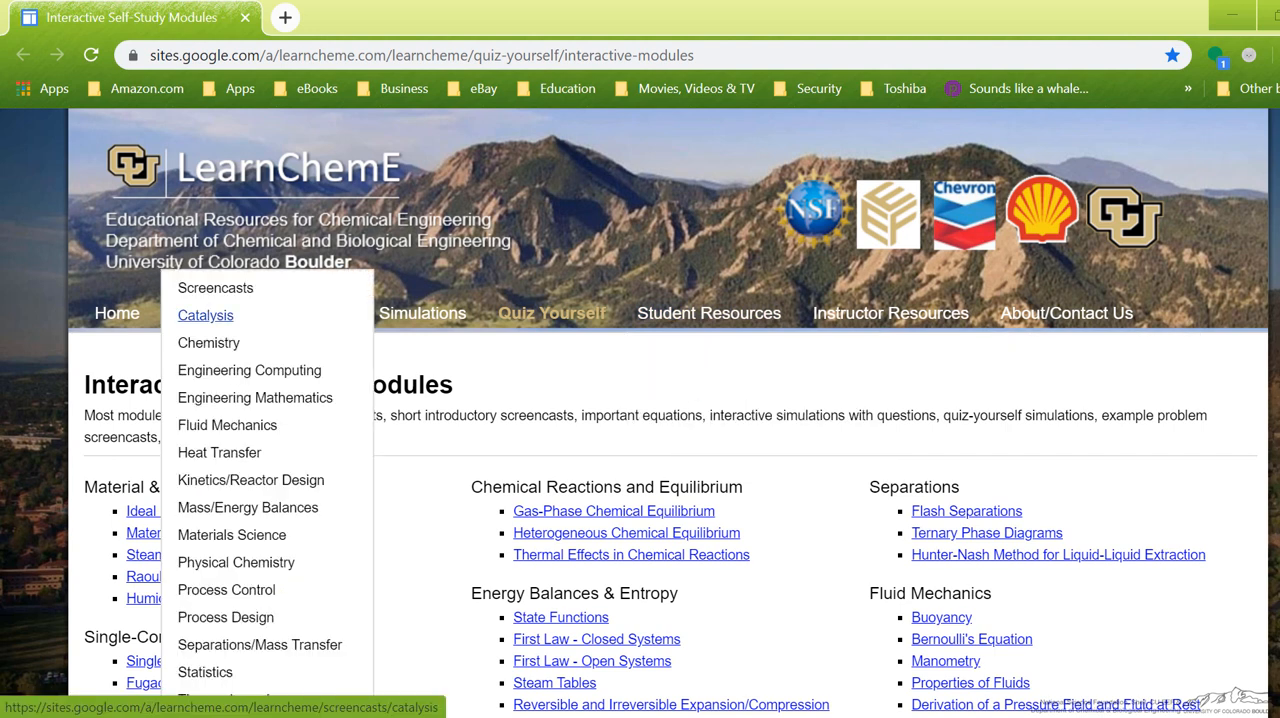
mouse_move(251, 480)
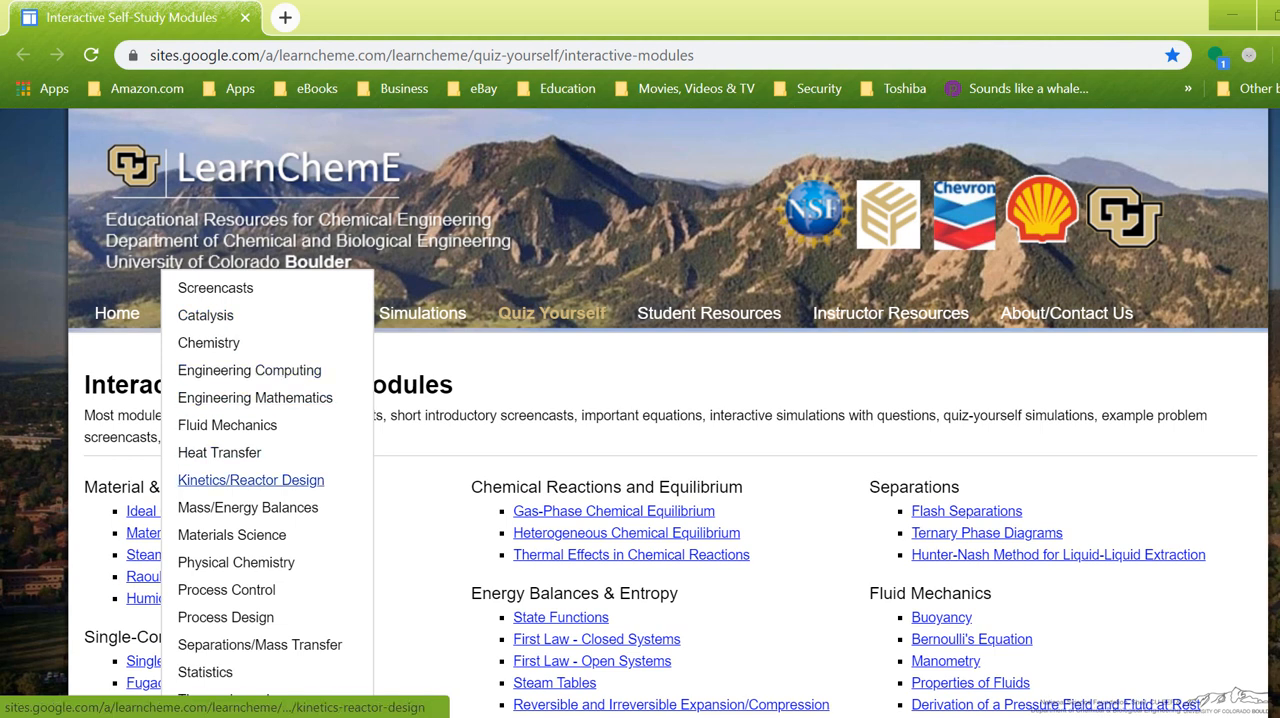
mouse_move(219, 452)
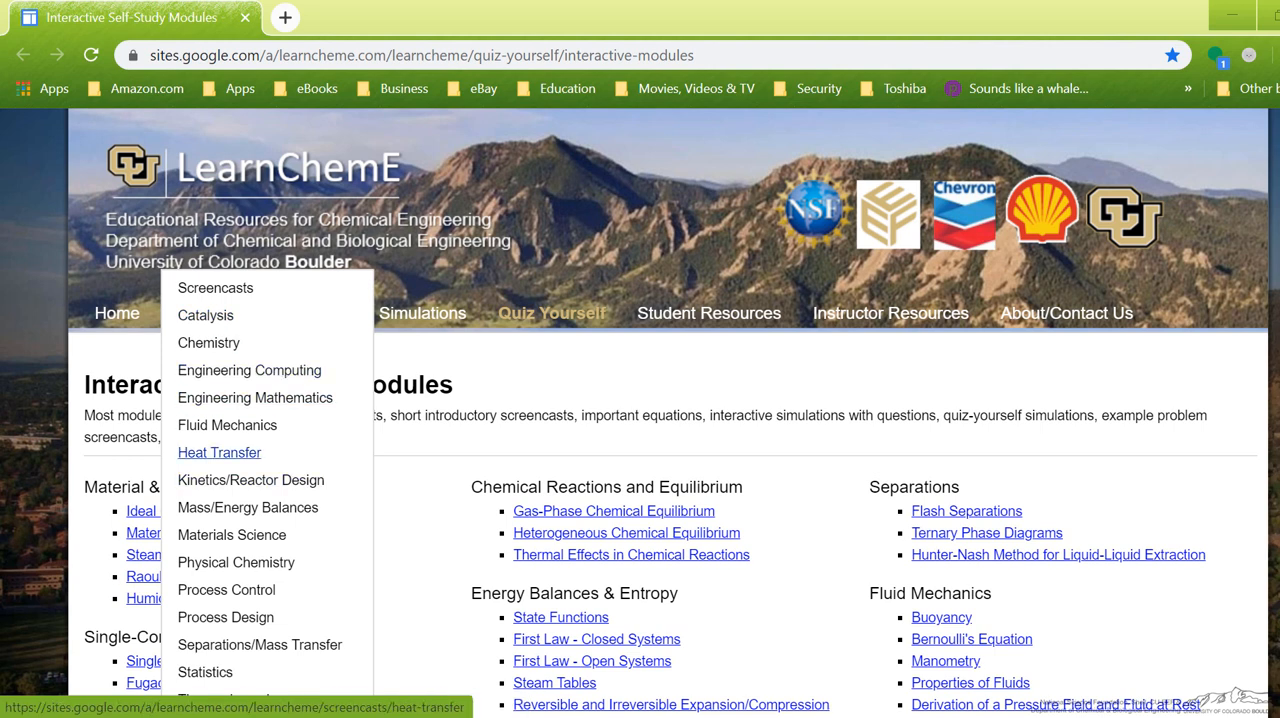
Open Fluid Mechanics screencasts and browse the expanded Characteristics of Fluids video list.
left_click(227, 425)
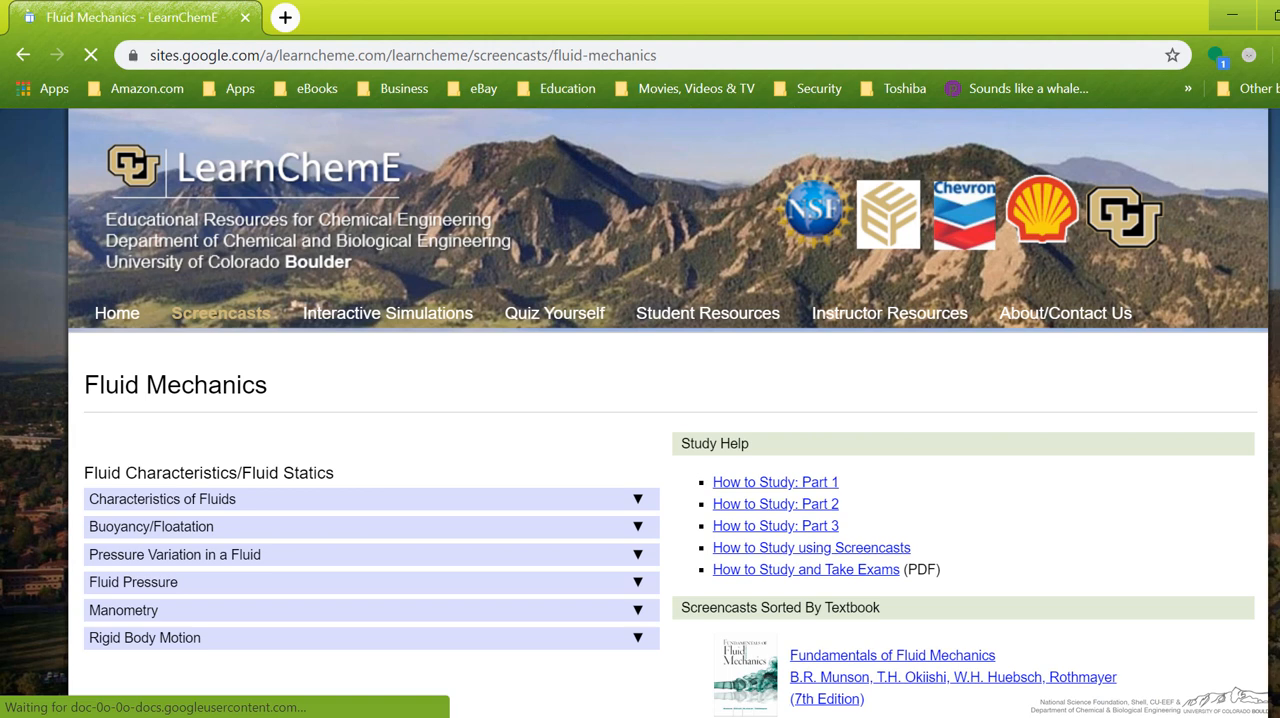
scroll("down", 3)
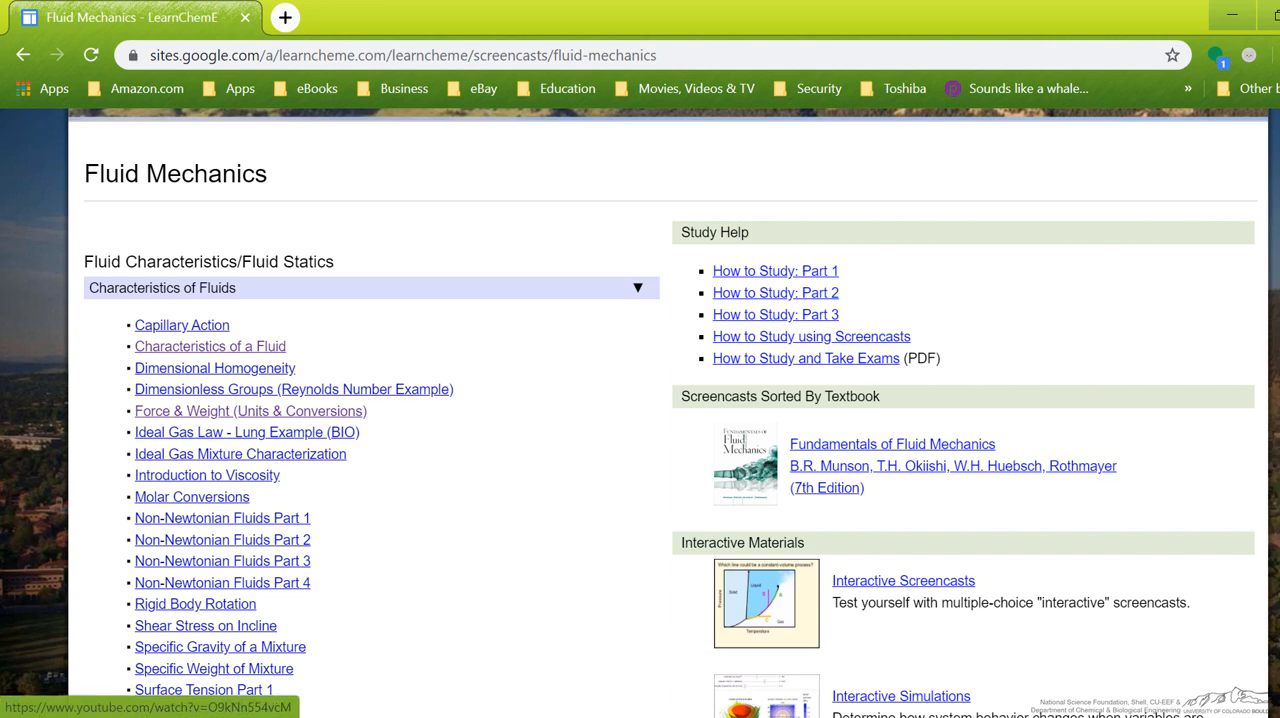
mouse_move(222, 518)
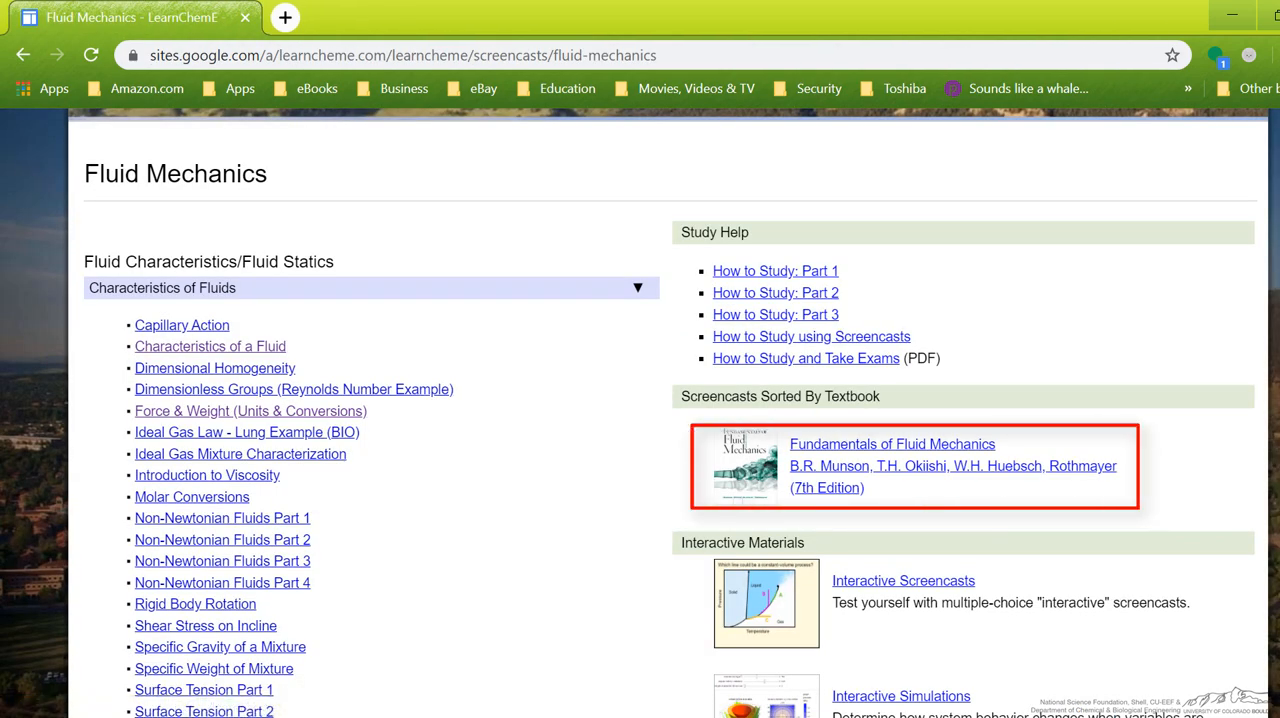
scroll("down", 3)
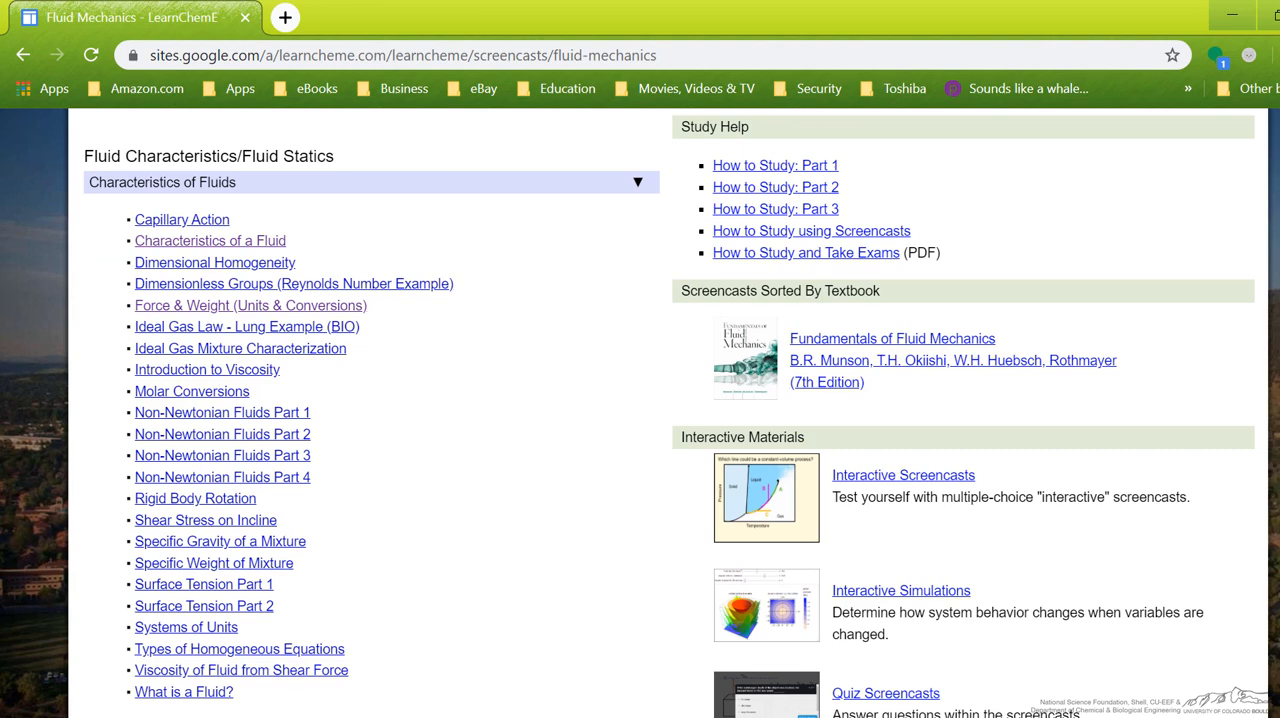
scroll("up", 3)
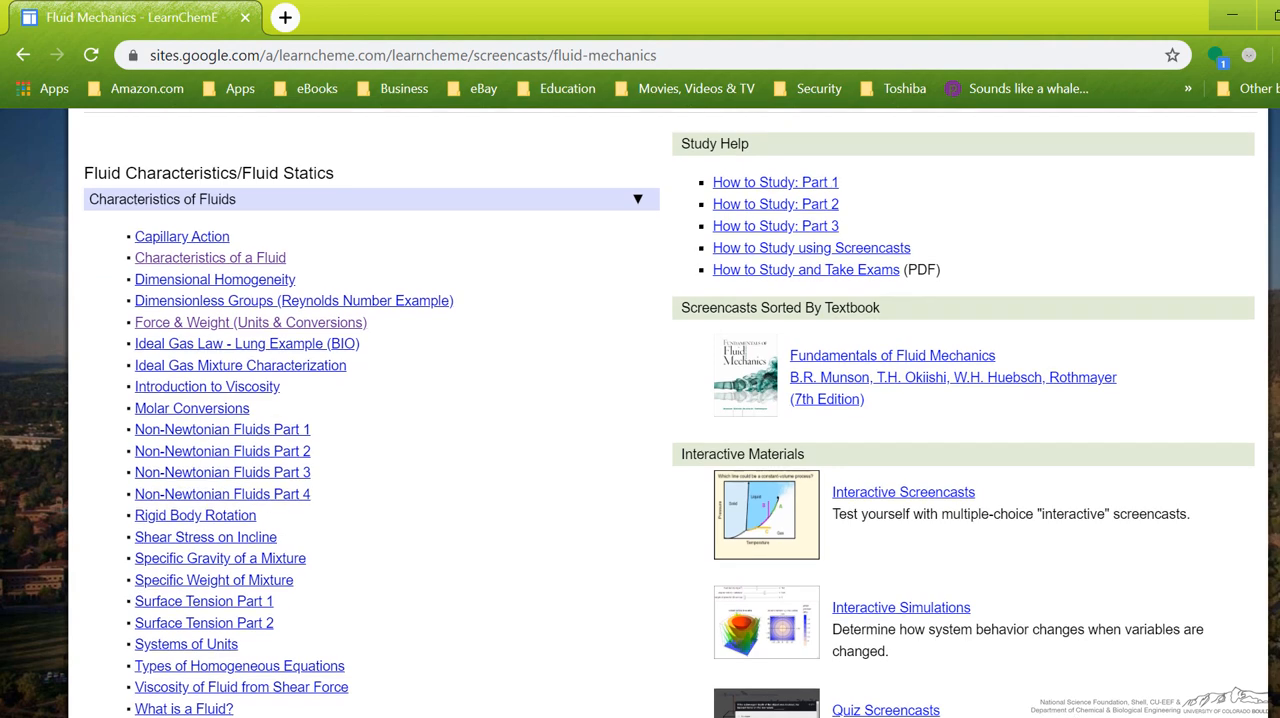
Go to Thermodynamics II simulations and scroll to the Fugacity and Partially Miscible Solutions simulations.
left_click(387, 312)
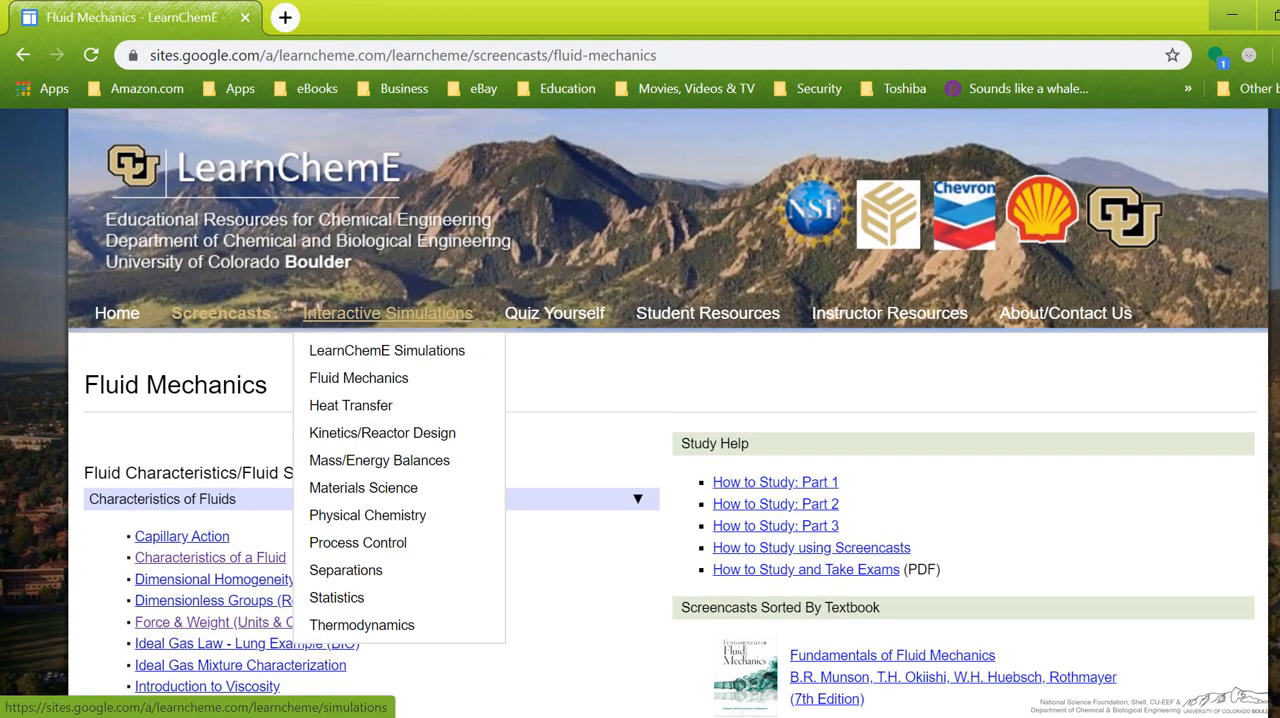
mouse_move(345, 569)
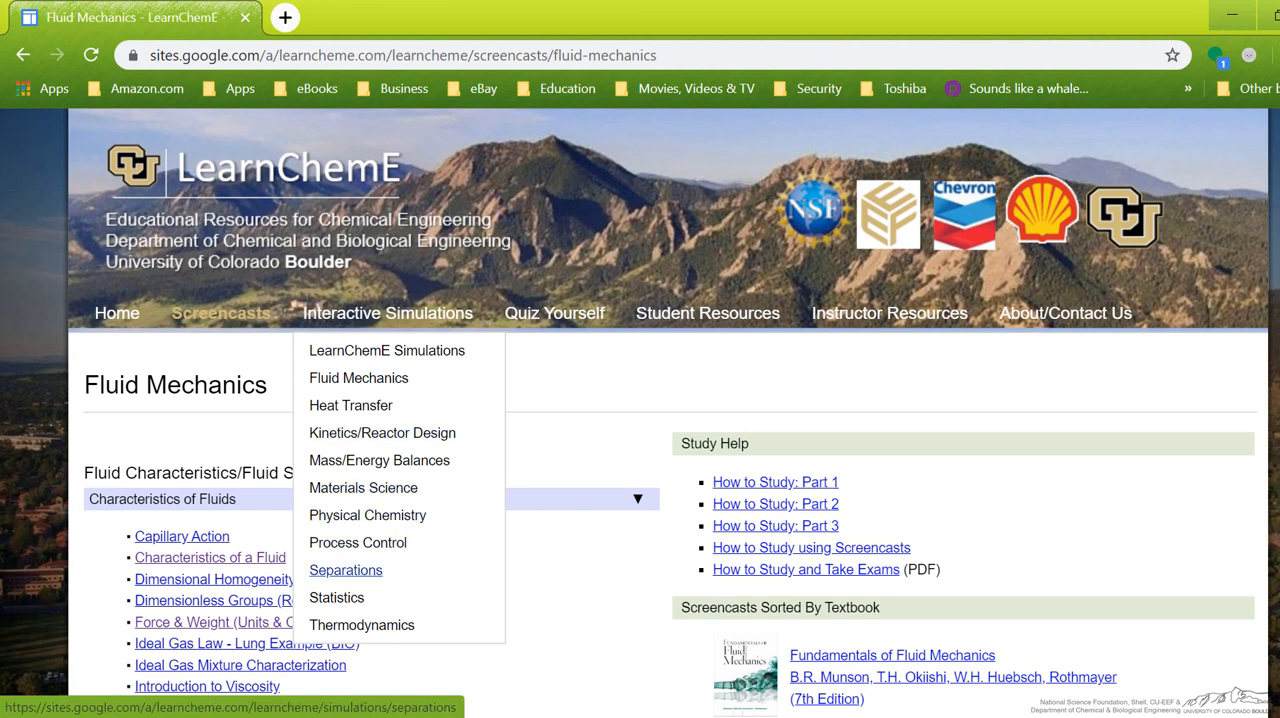
left_click(362, 624)
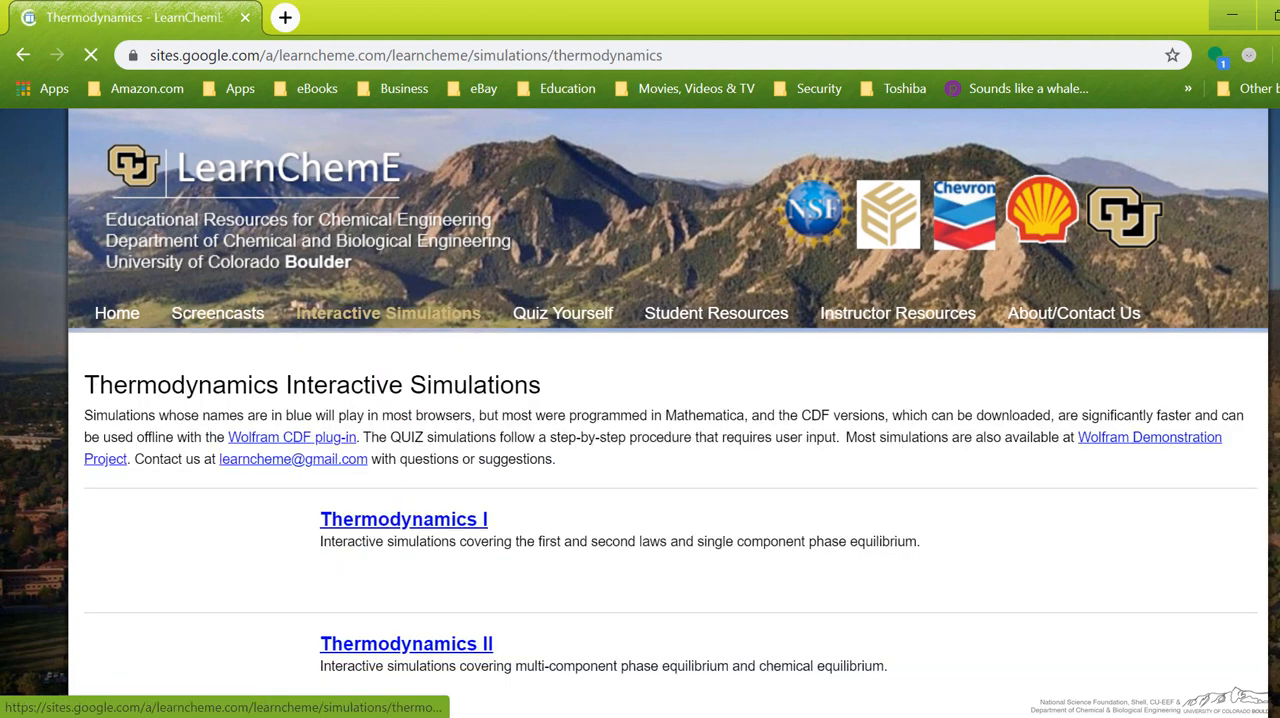
left_click(406, 643)
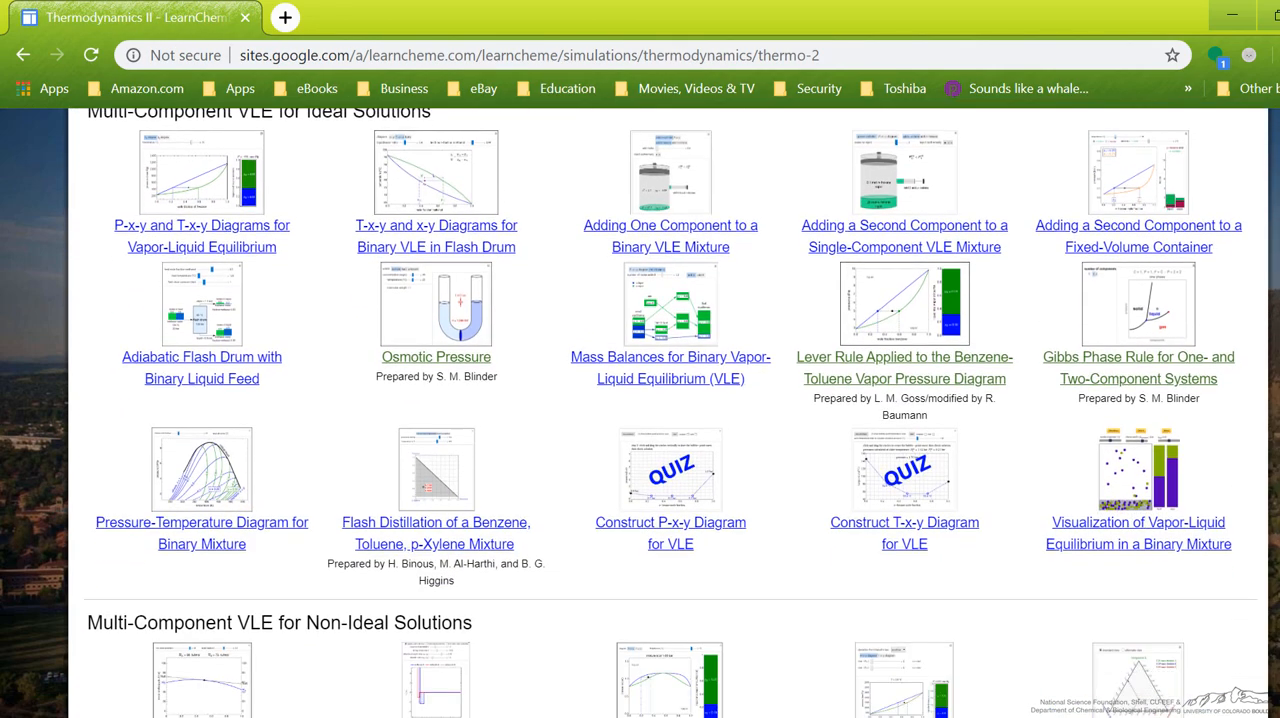
scroll("down", 3)
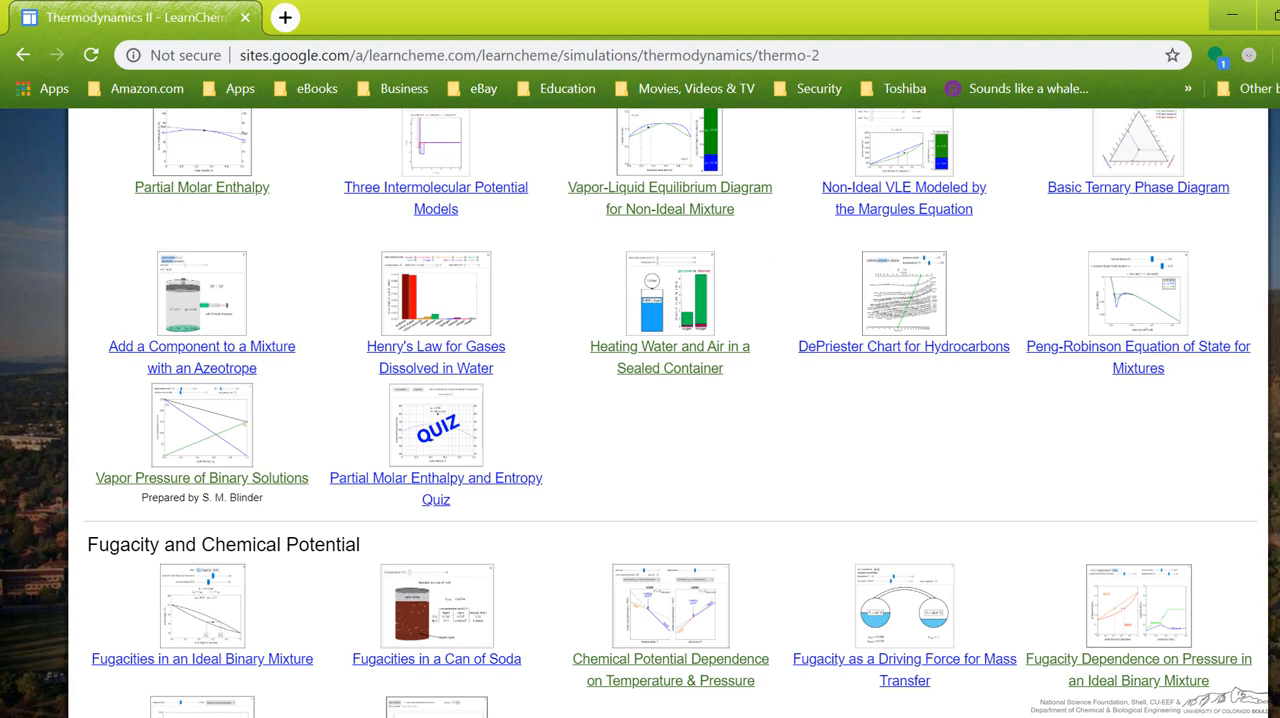
scroll("down", 3)
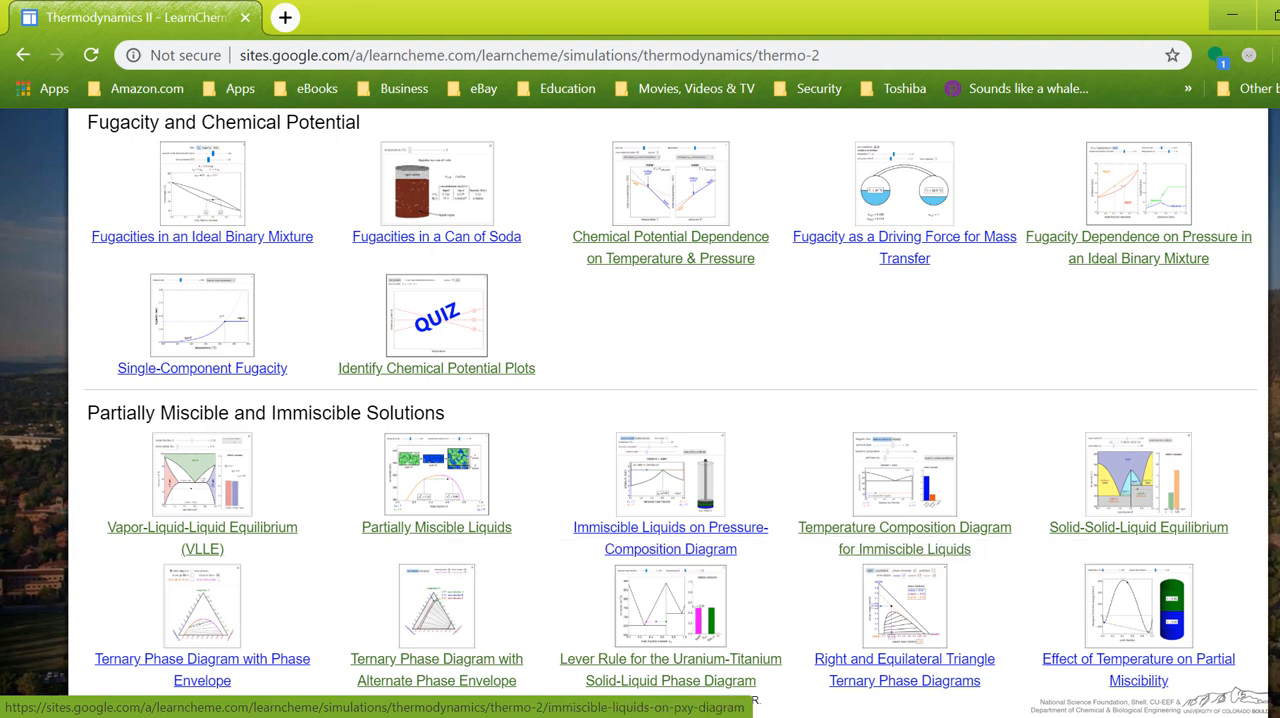
left_click(670, 527)
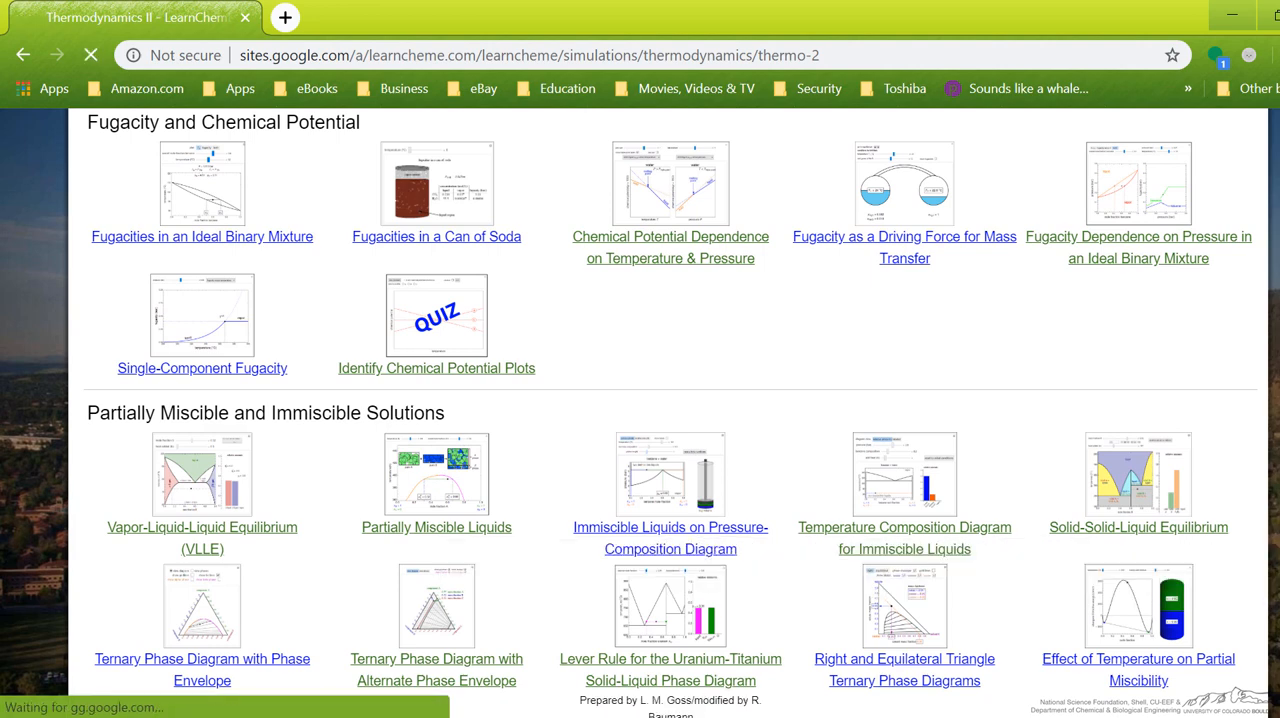
Switch the fugacity simulation dropdown to 'fugacity versus pressure' and check high pressure.
left_click(202, 368)
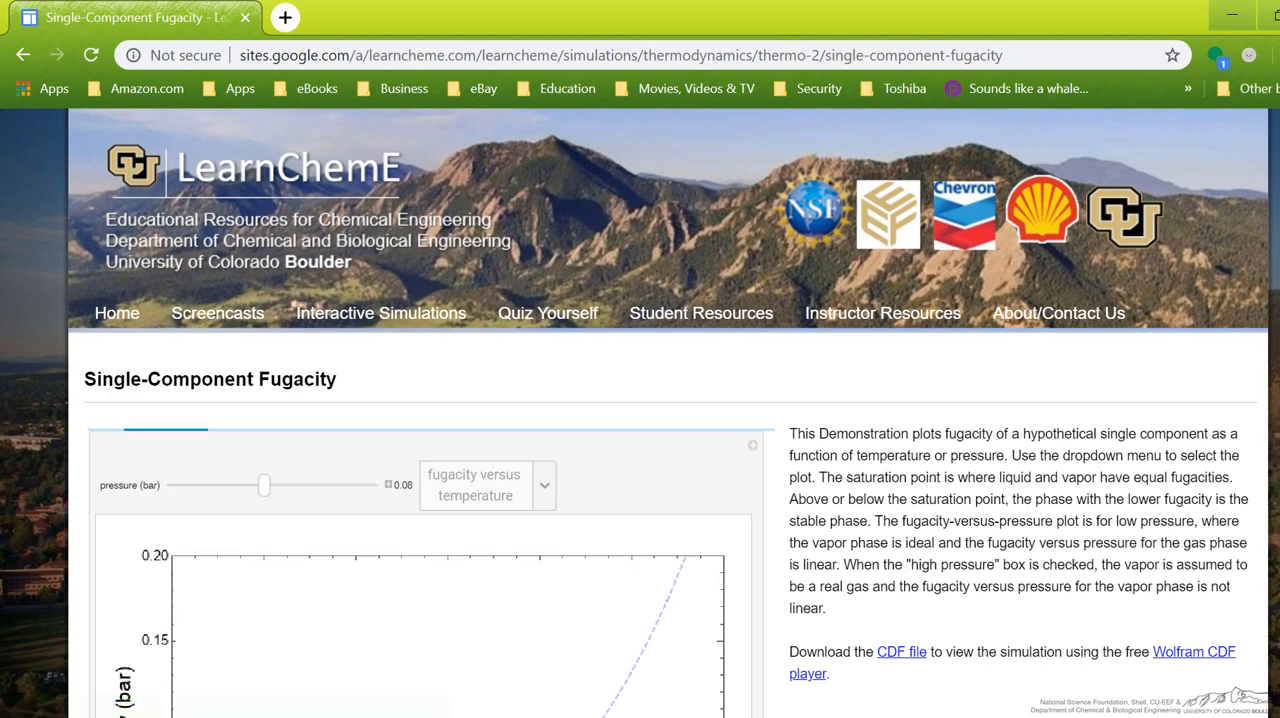
scroll("down", 3)
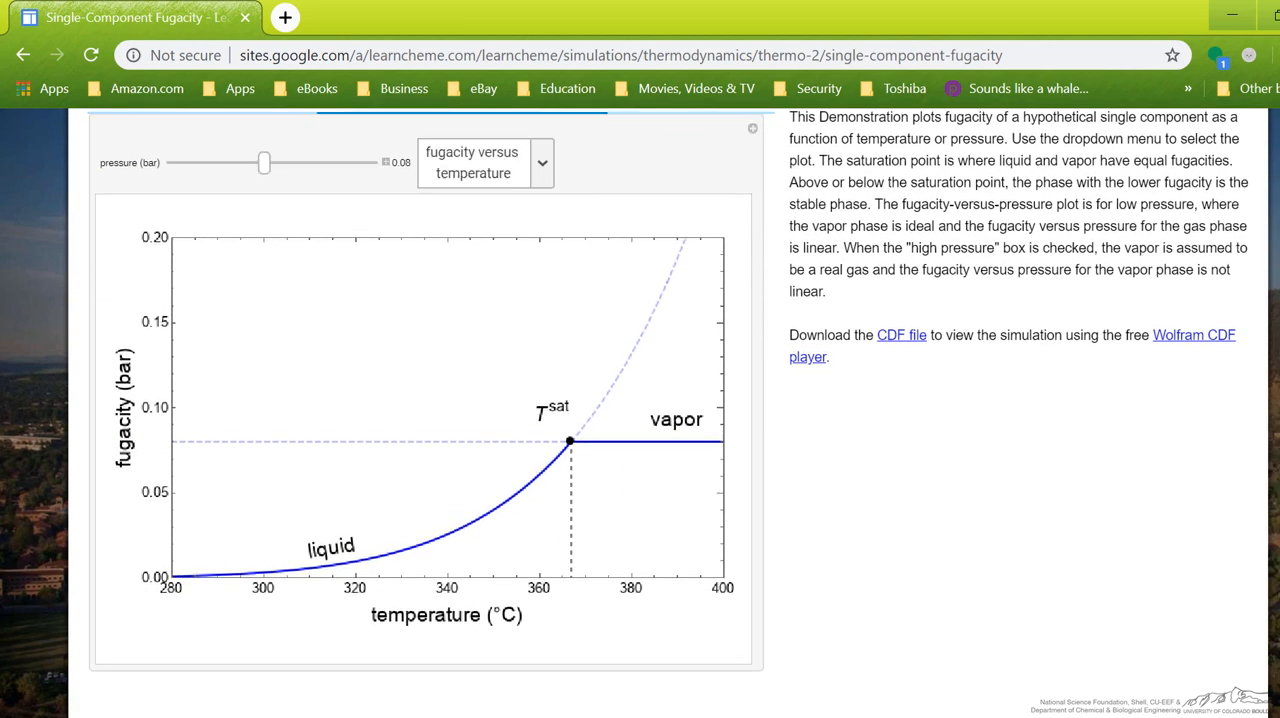
scroll("up", 3)
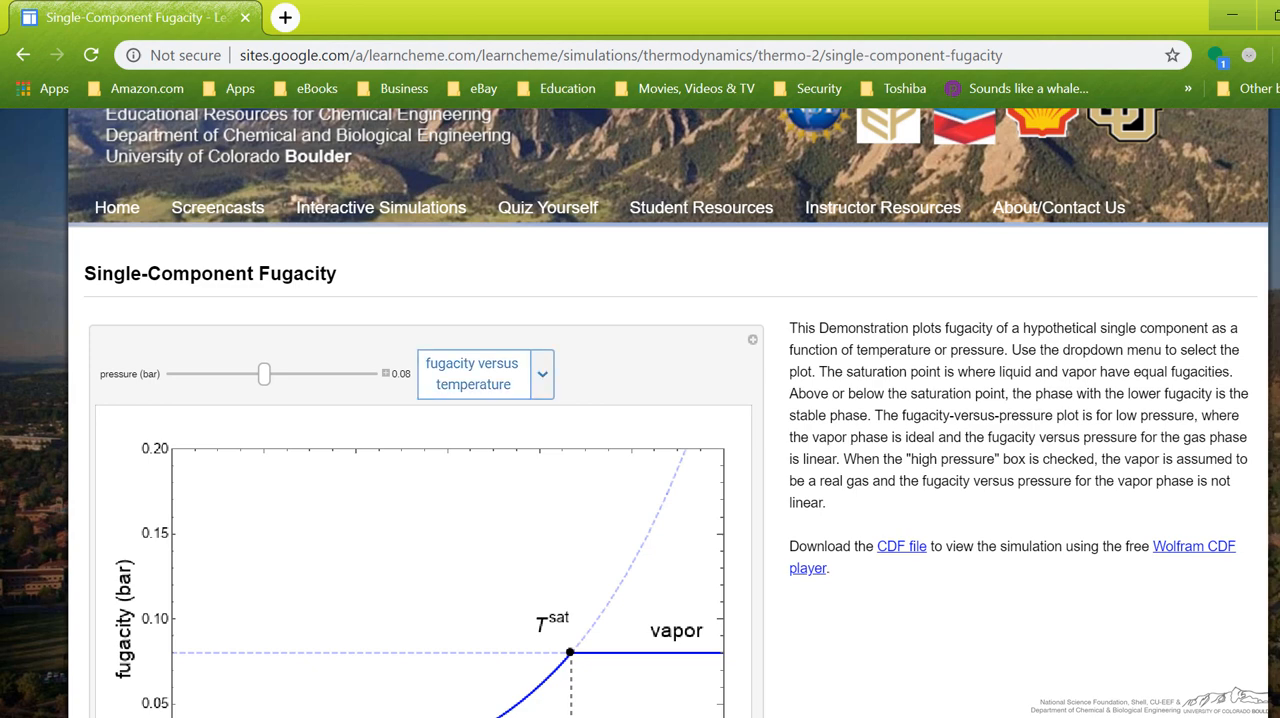
left_click(500, 363)
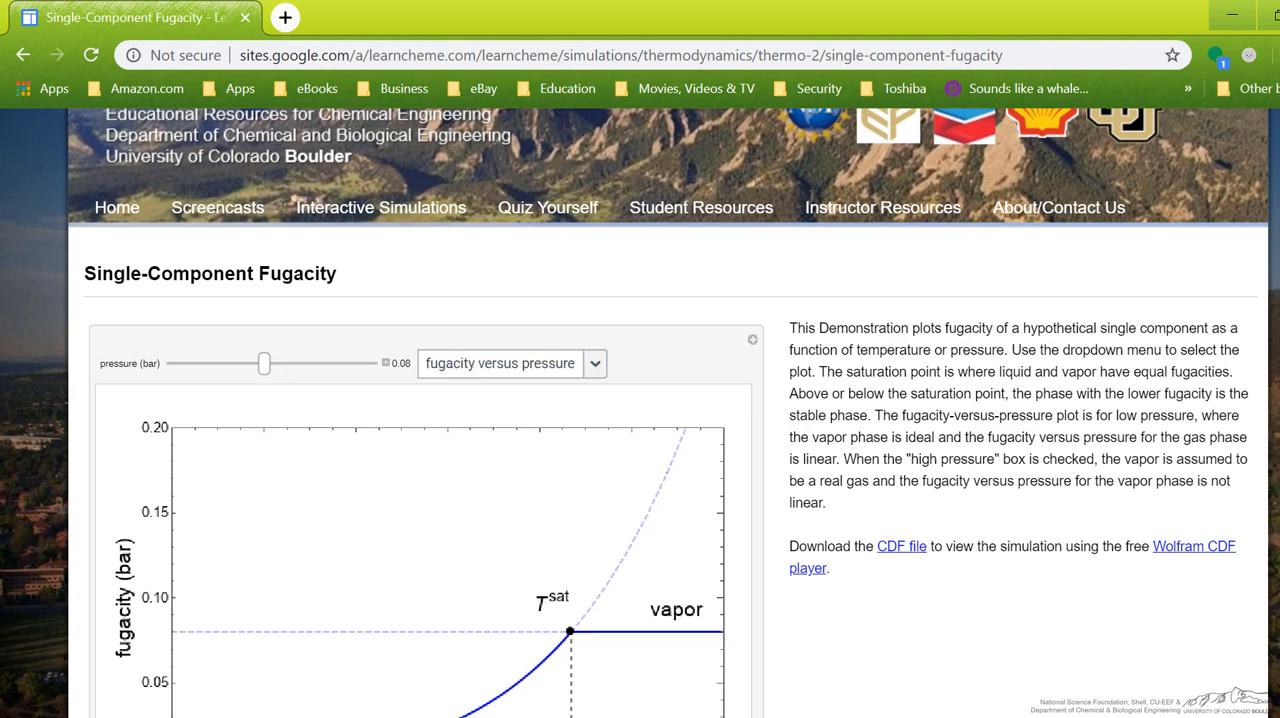
scroll("down", 3)
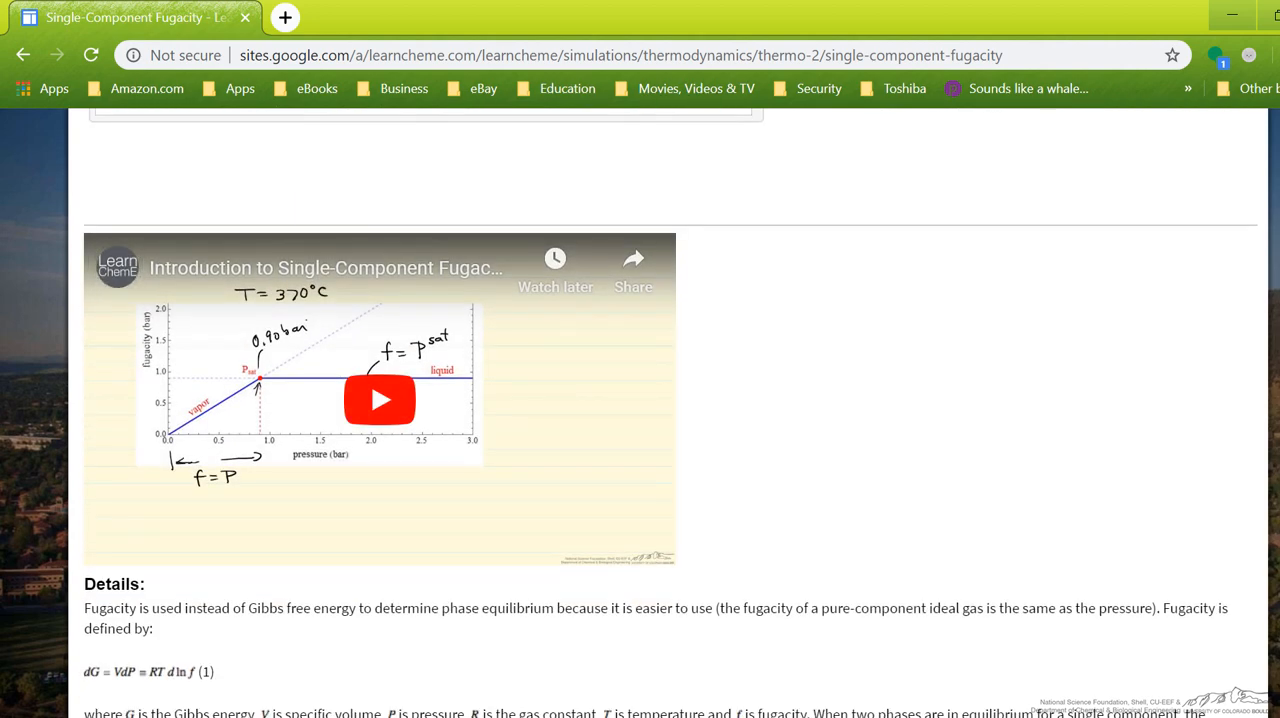
scroll("up", 3)
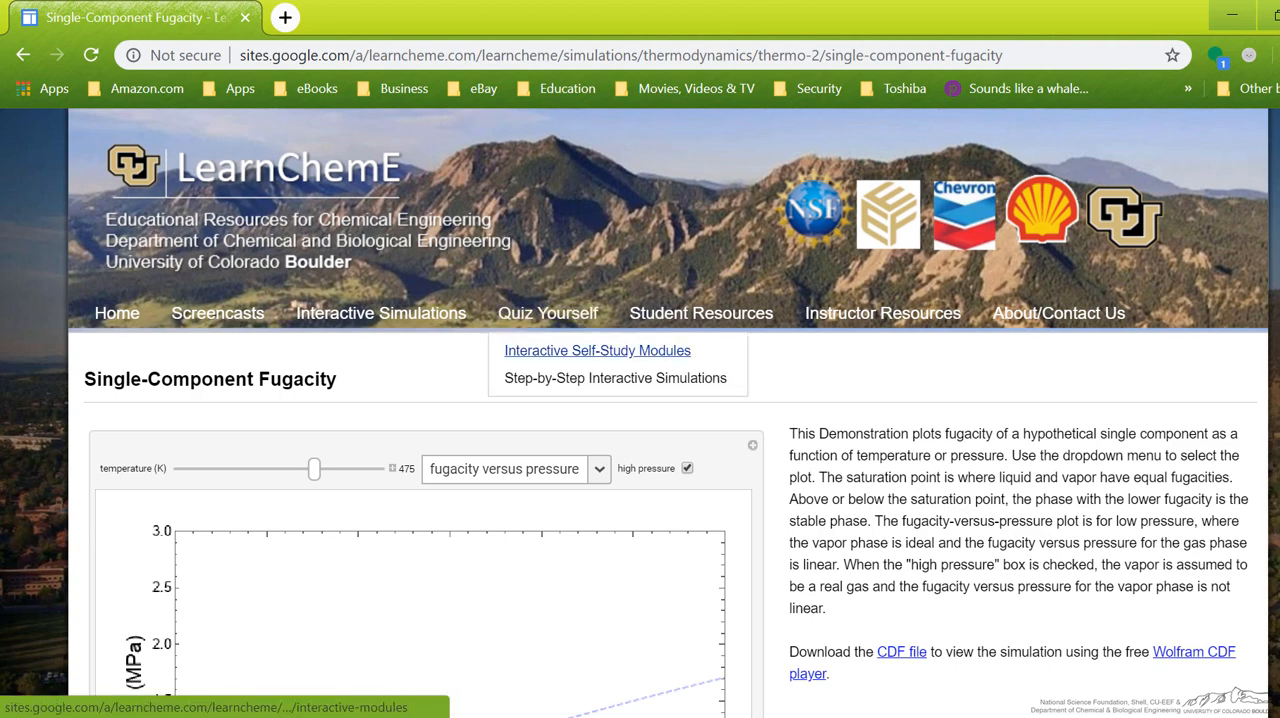
Go to Interactive Self-Study Modules and scroll its topics from Material & Energy Balances to Kinetics.
left_click(596, 350)
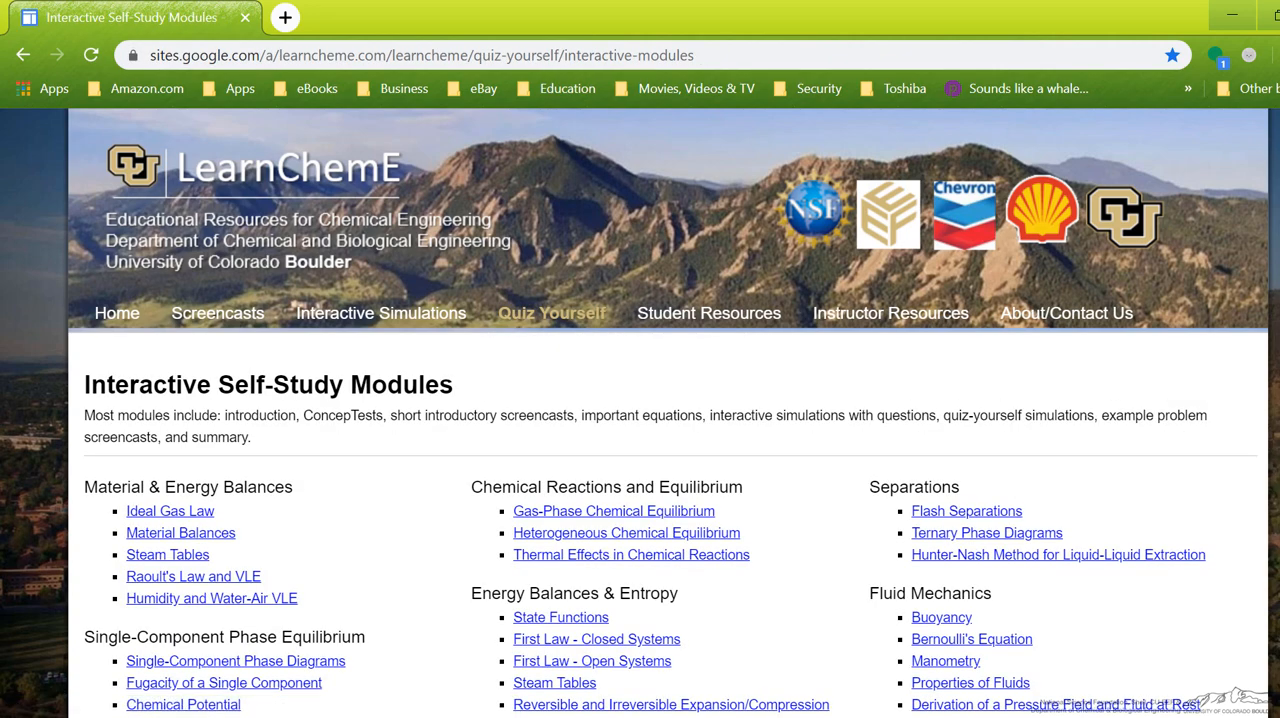
scroll("down", 3)
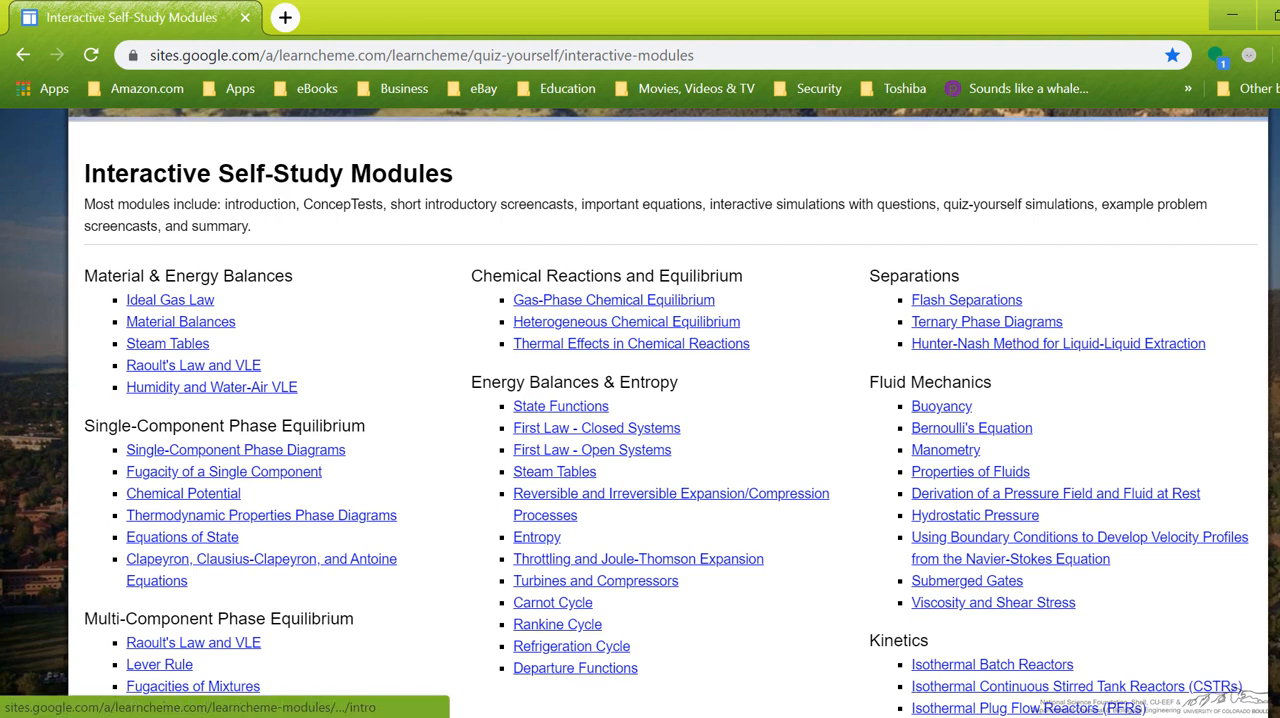
Open the Flash Separations module, read the introduction, and continue to the adiabatic flash ConcepTest.
left_click(966, 299)
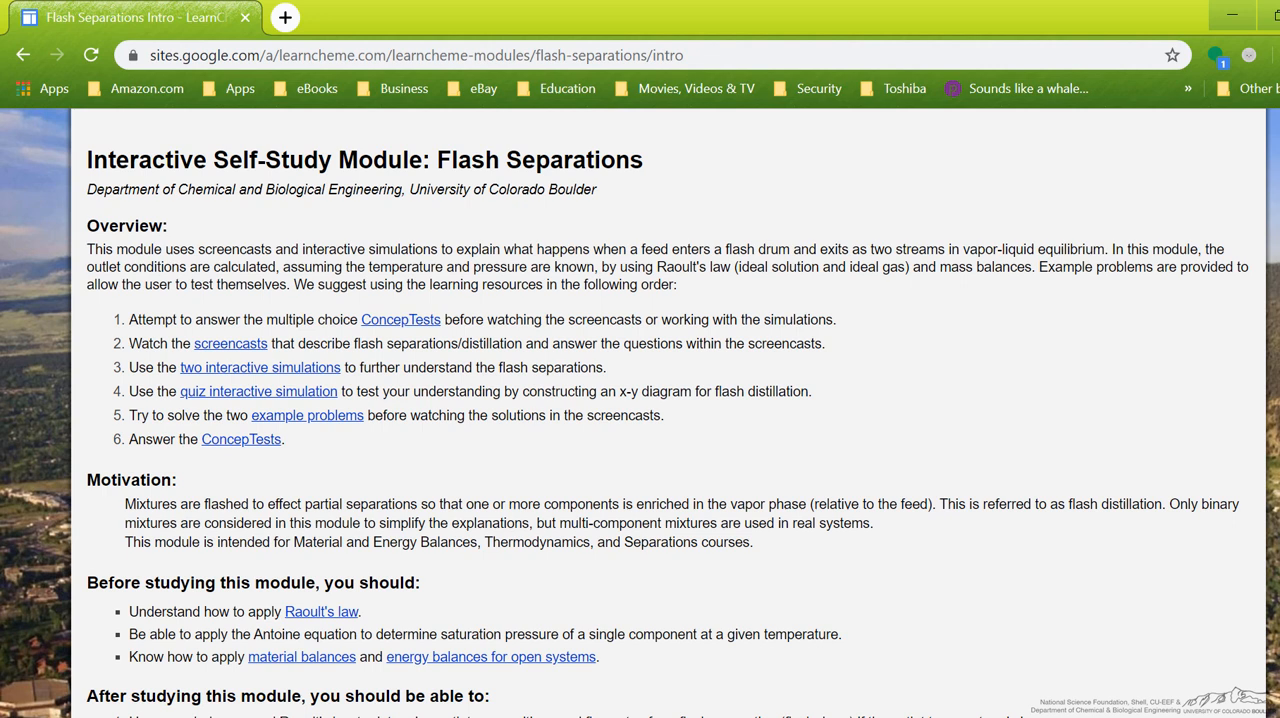
scroll("down", 3)
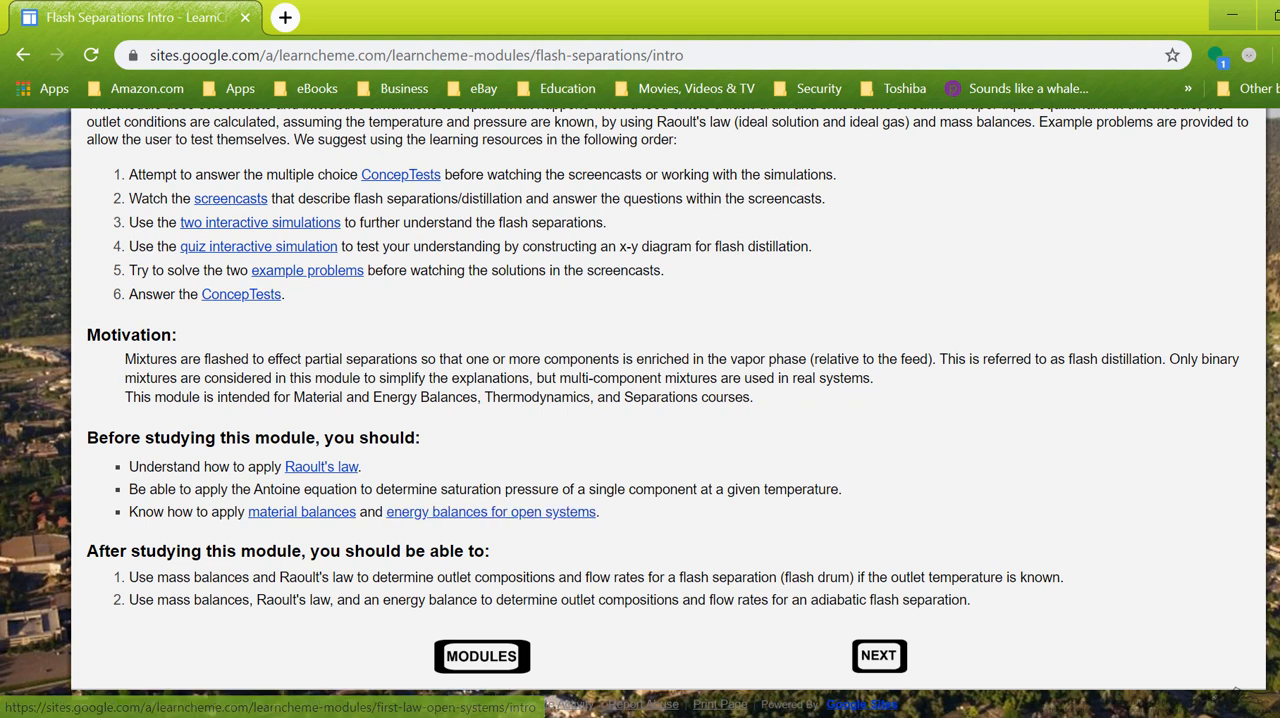
left_click(400, 174)
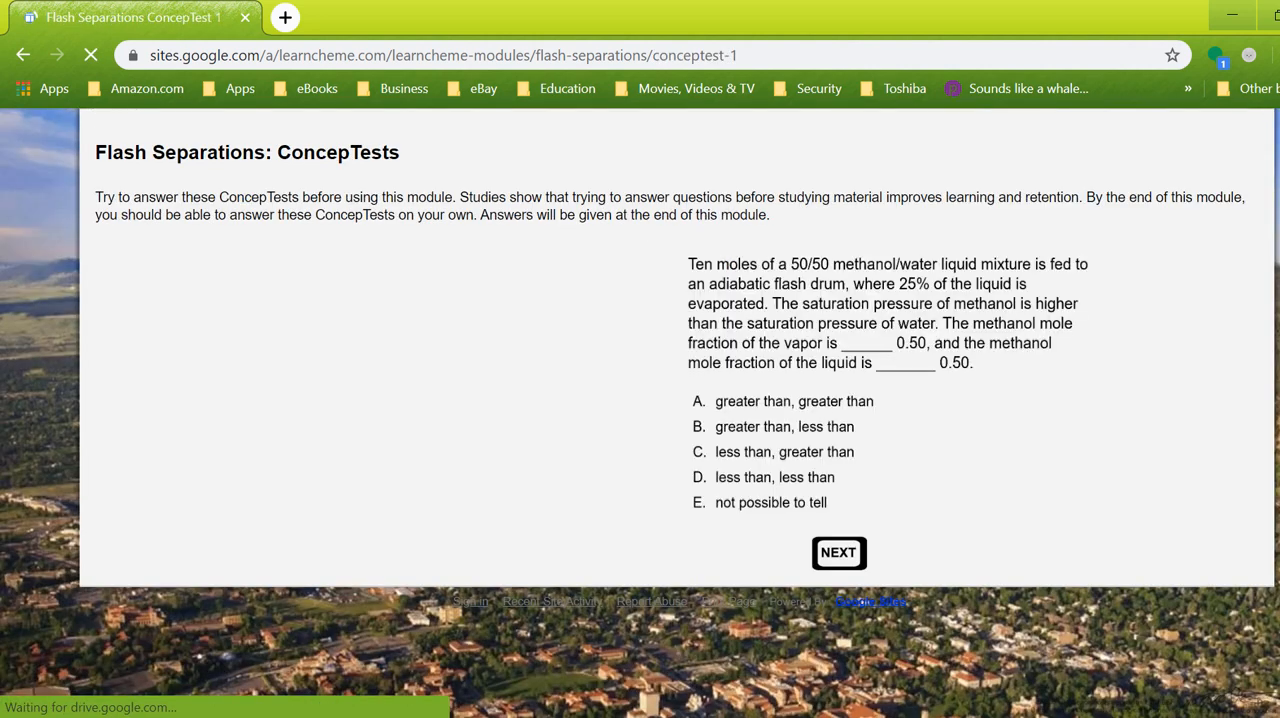
Advance from the ConcepTest to the Balances for an Adiabatic Flash Drum screencast.
left_click(838, 552)
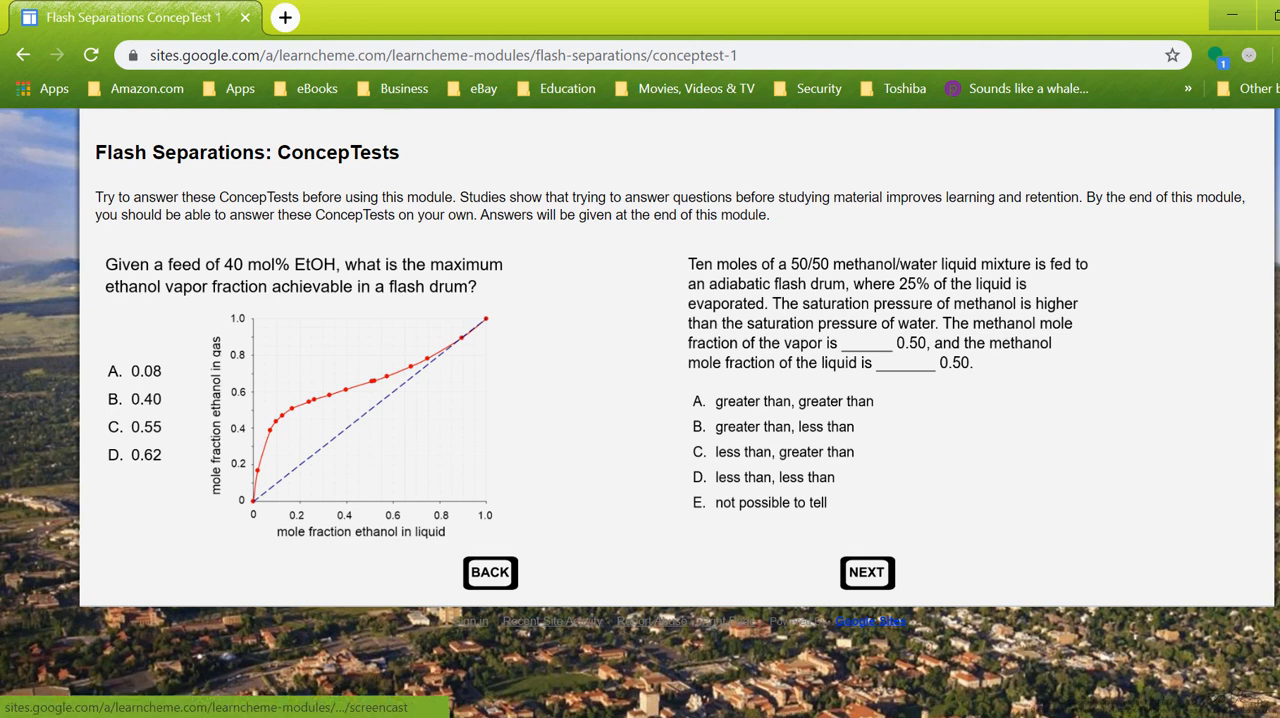
left_click(866, 572)
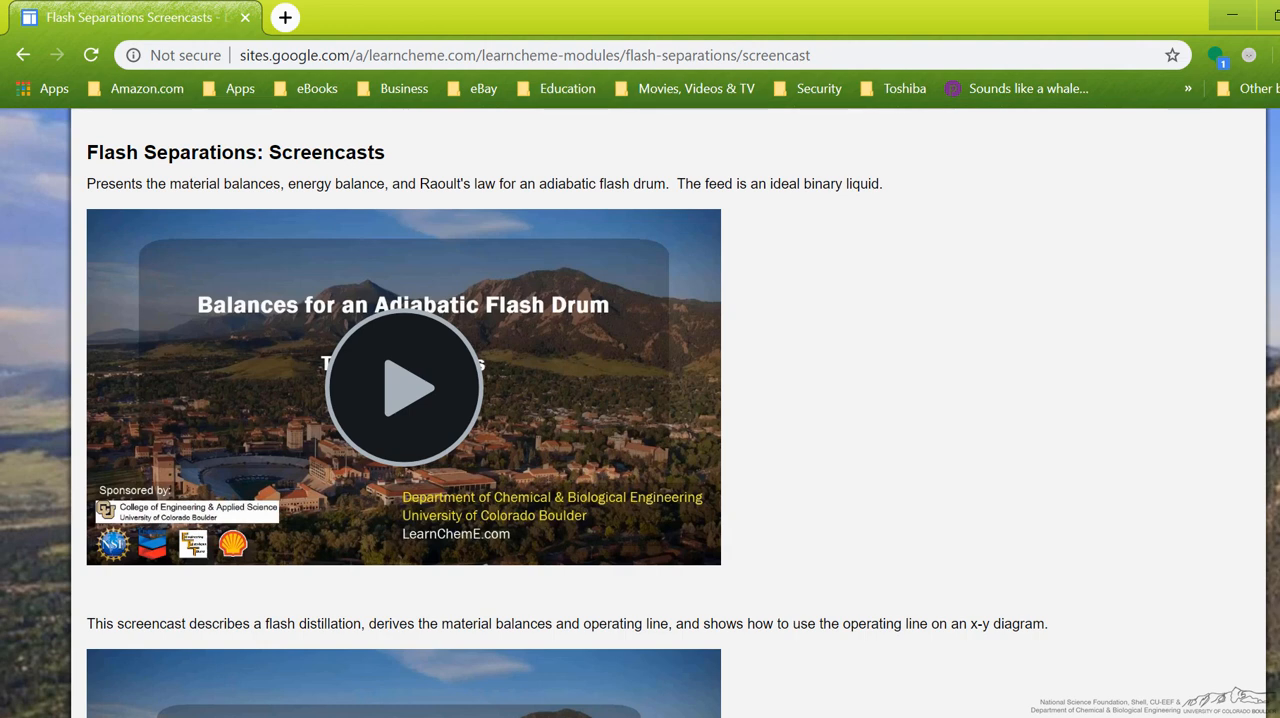
Scroll through Screencasts and Simulations to the Construct an x-y Diagram for Flash Distillation page.
scroll("down", 3)
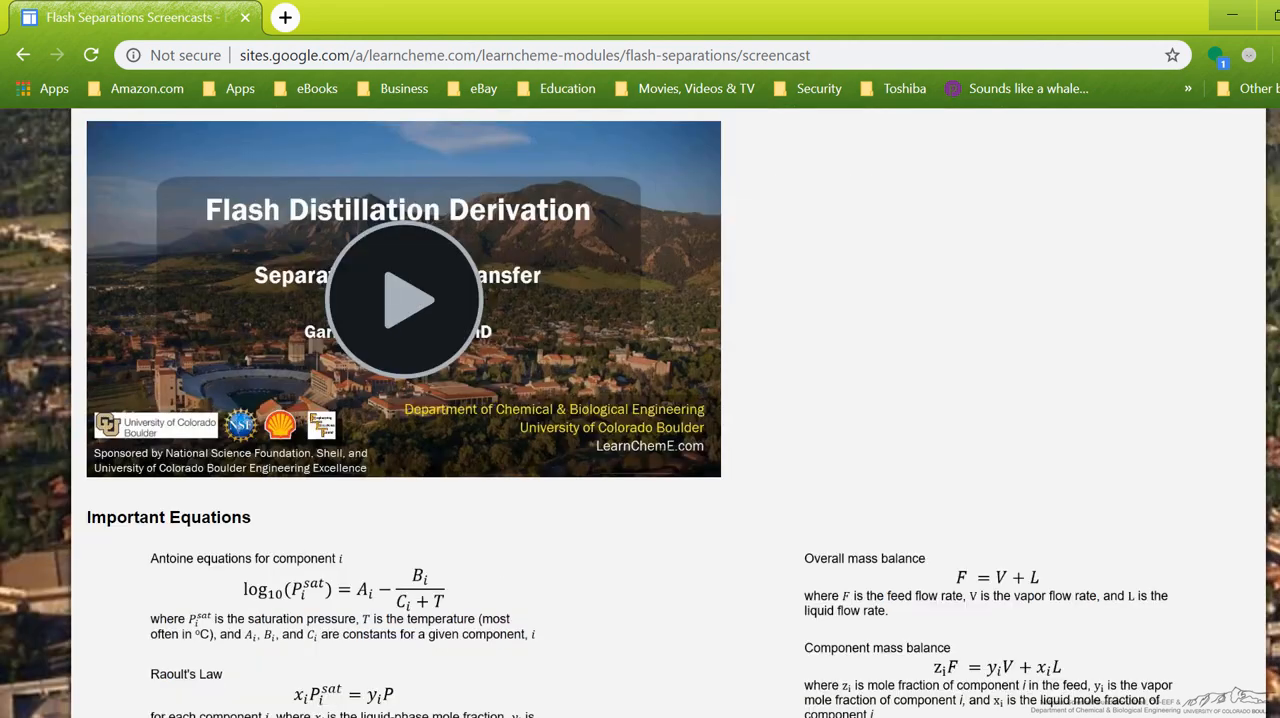
scroll("down", 3)
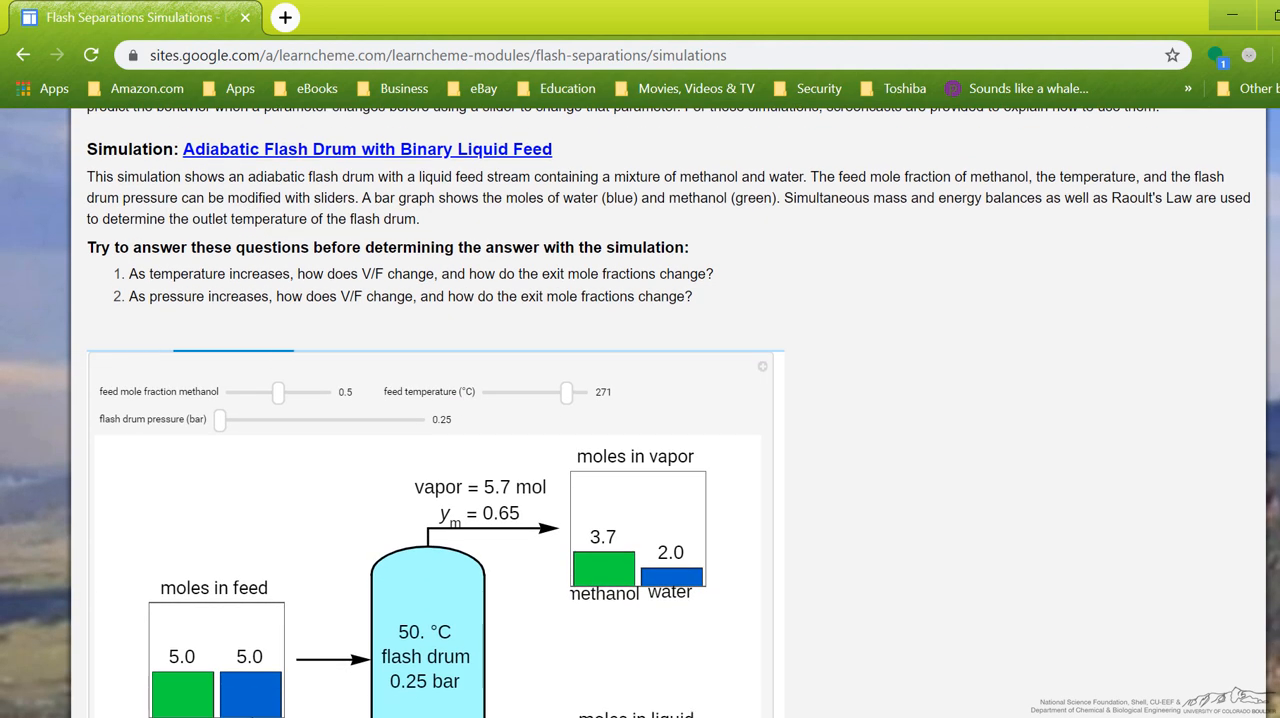
scroll("down", 3)
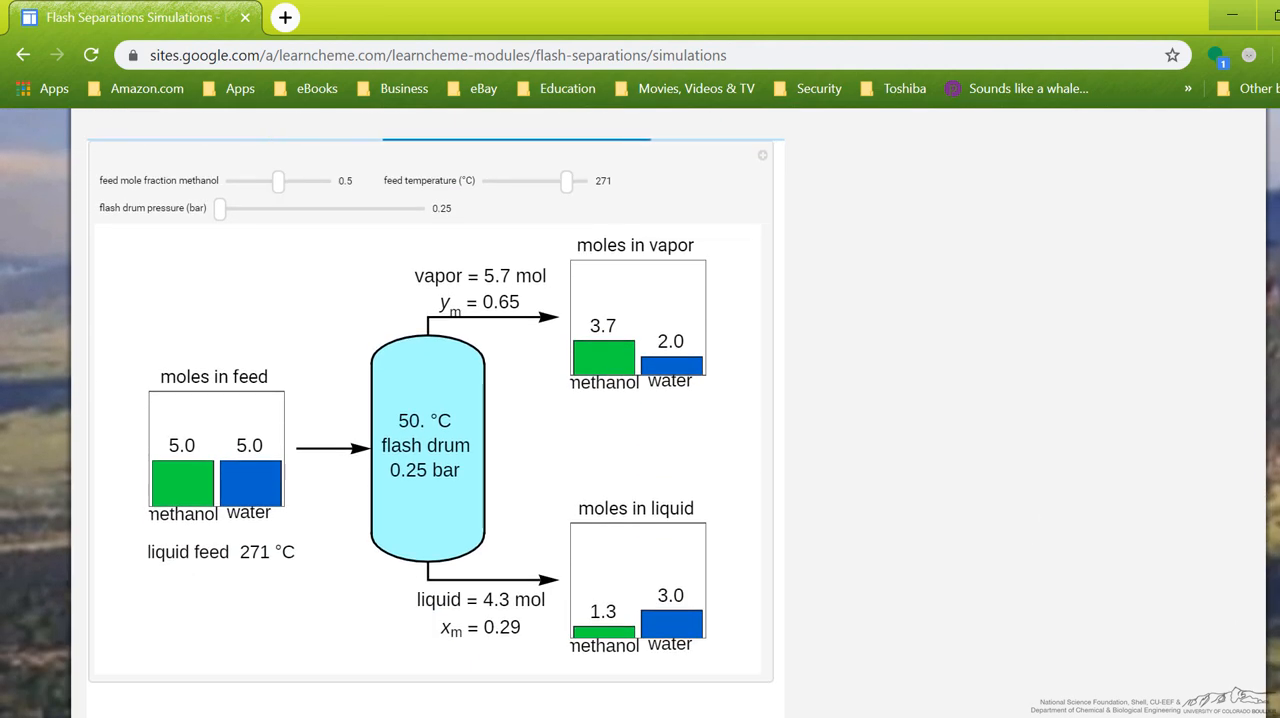
scroll("up", 3)
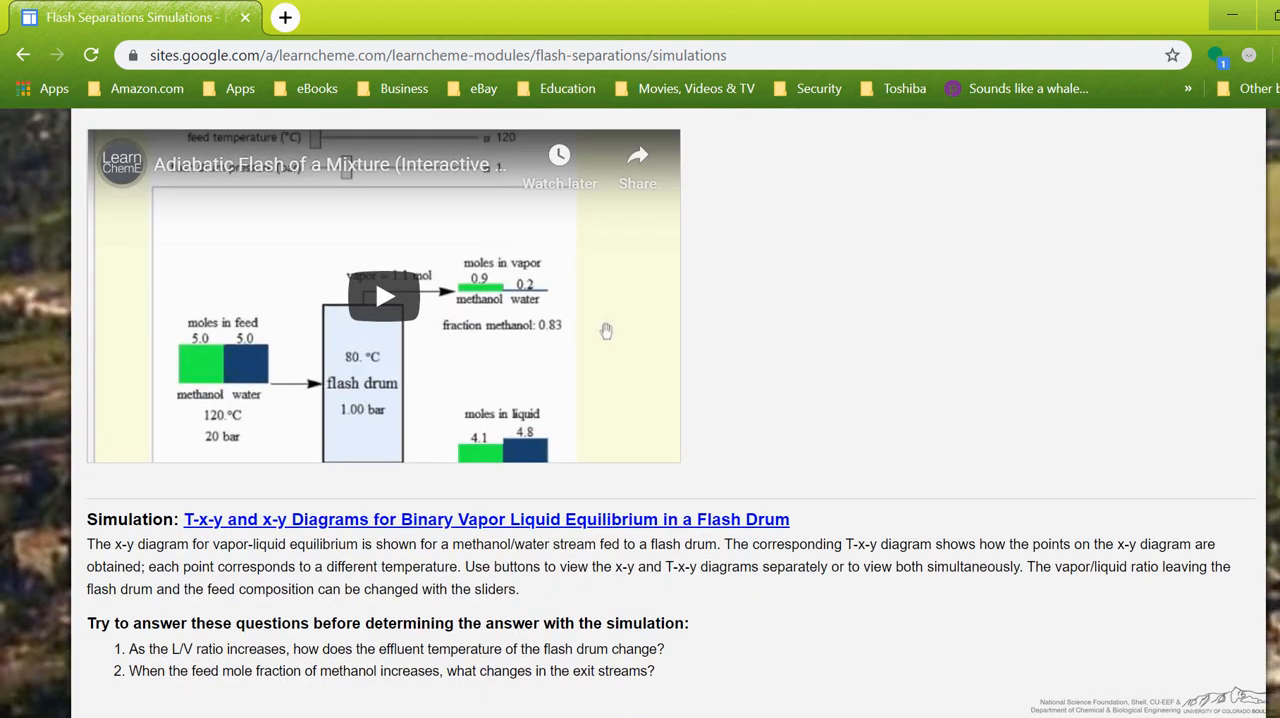
scroll("down", 3)
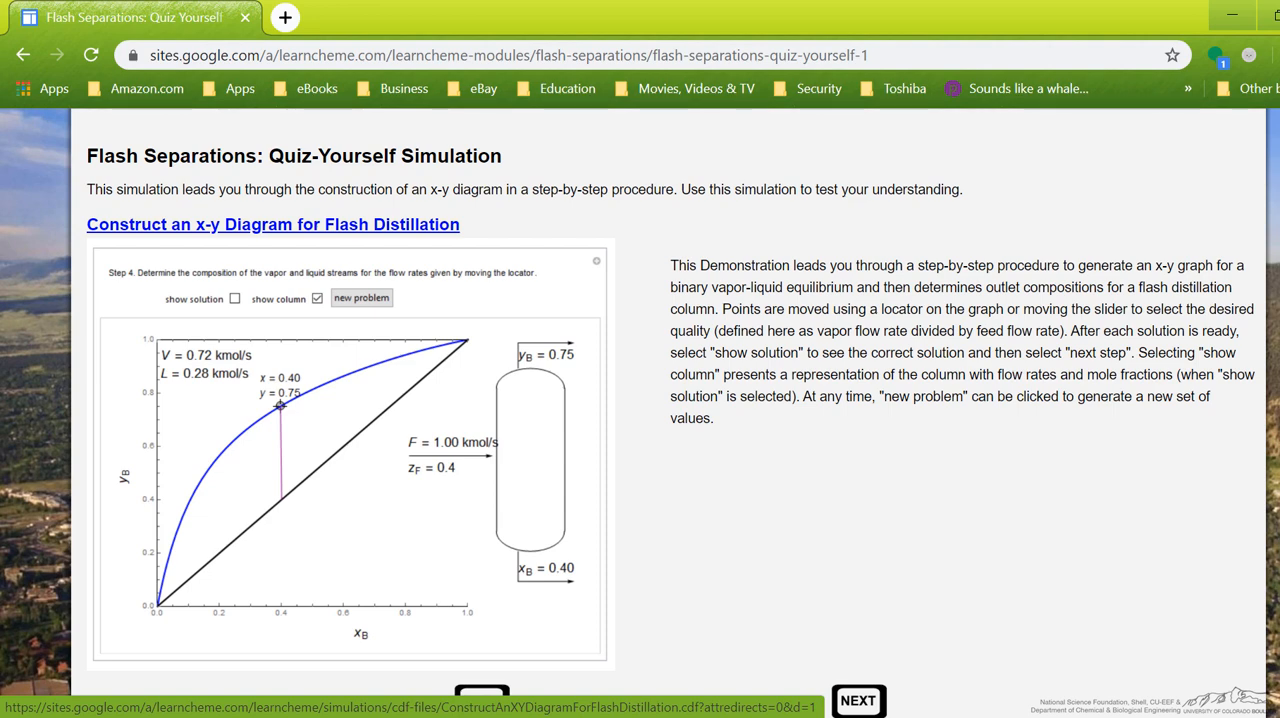
Continue to ConcepTest 2 on maximum ethanol vapor fraction and methanol/water flash.
left_click(857, 700)
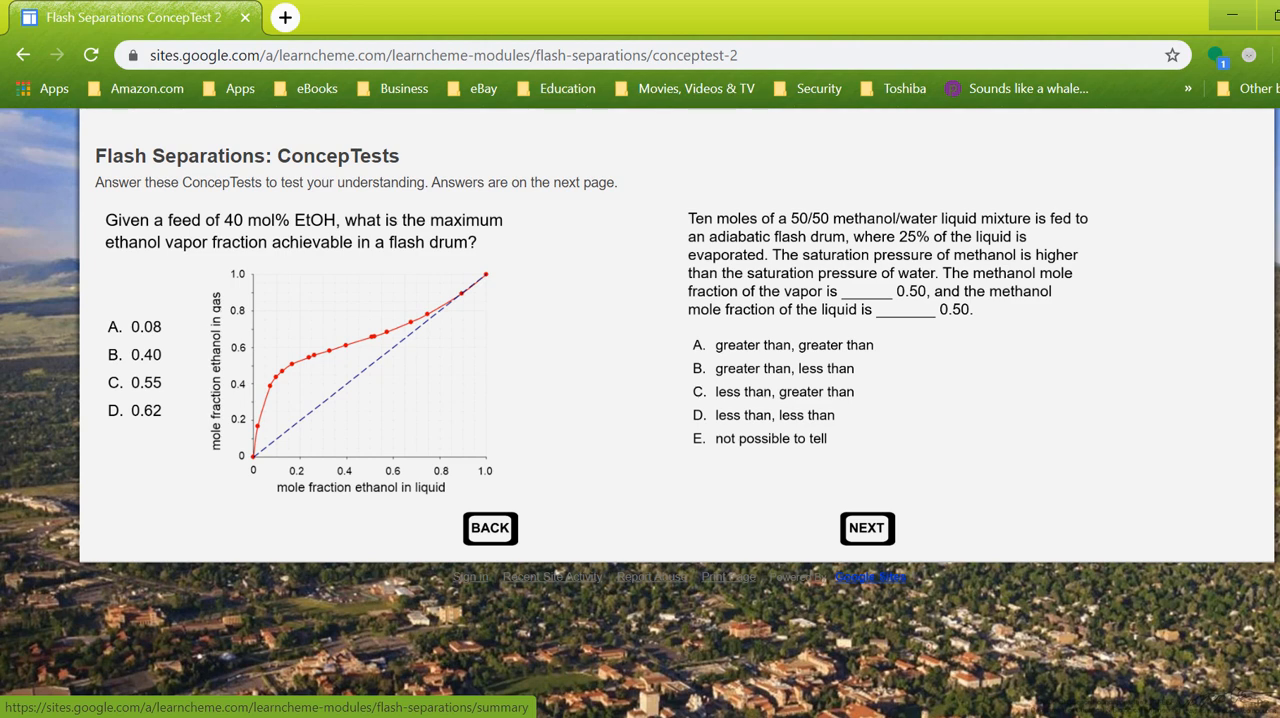
Open the Summary, view the ConcepTest 1 answer (0.62) in a new tab, then close it.
left_click(866, 528)
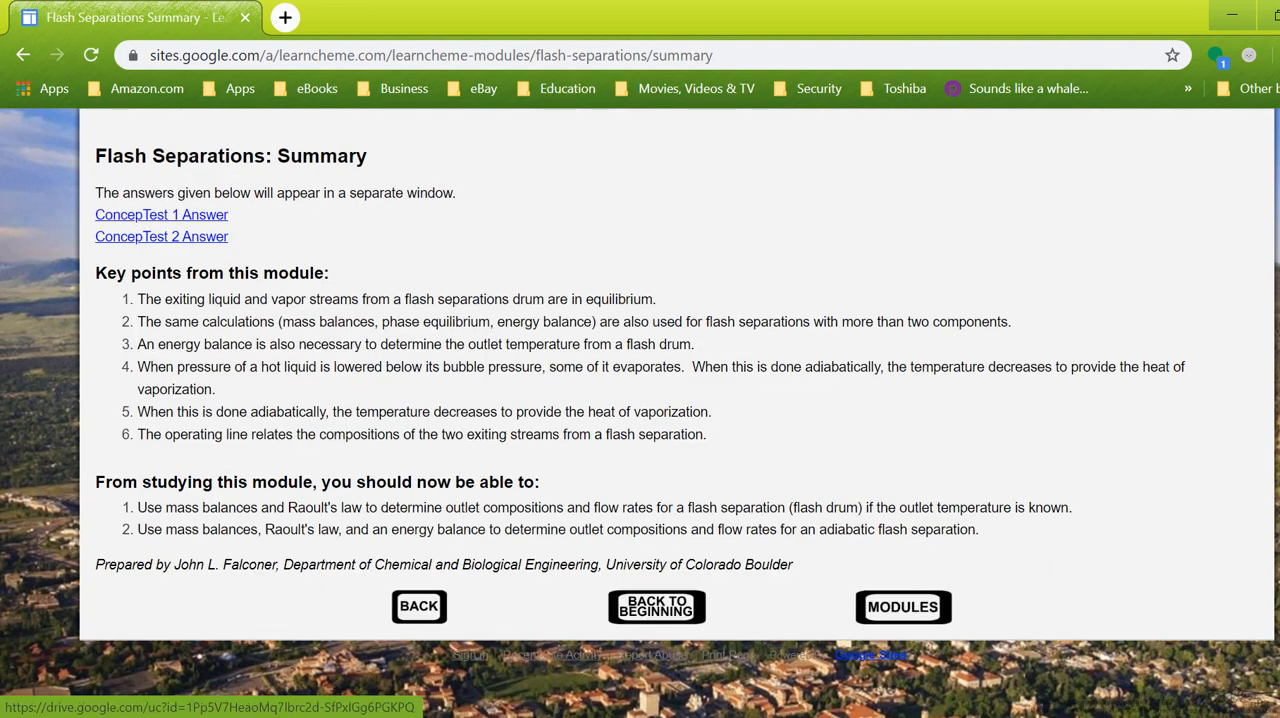
left_click(161, 214)
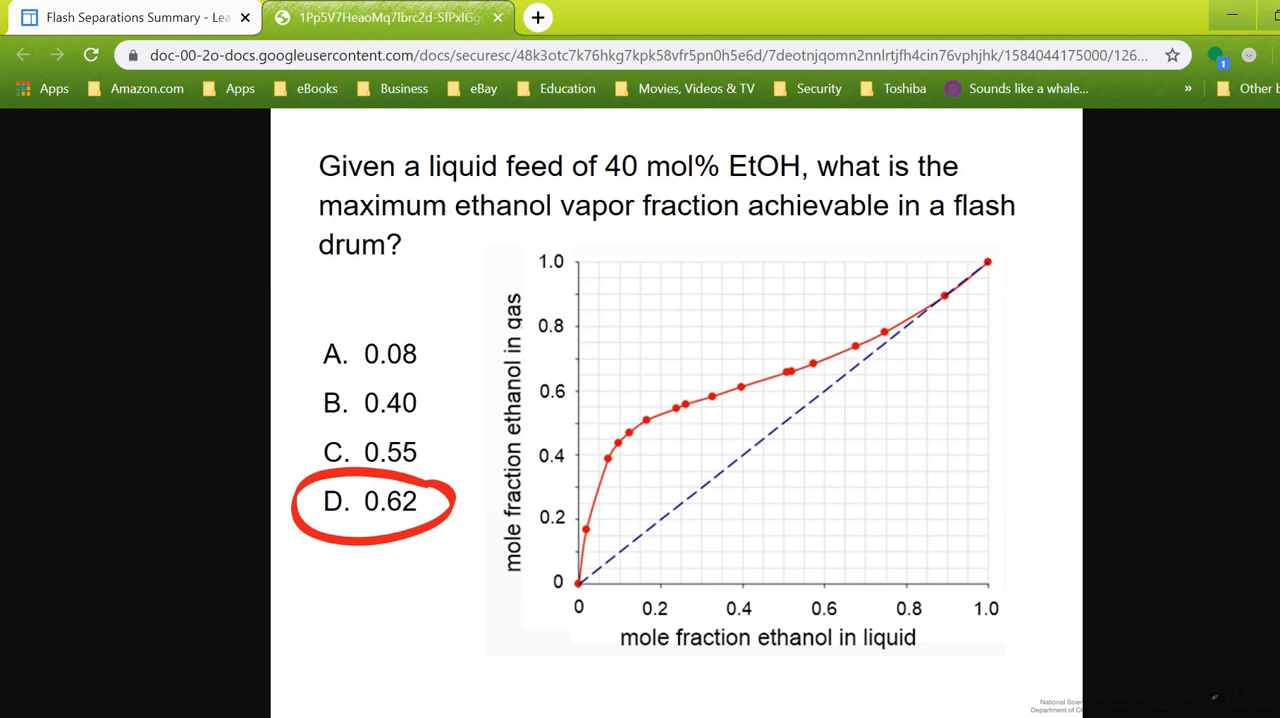
left_click(497, 17)
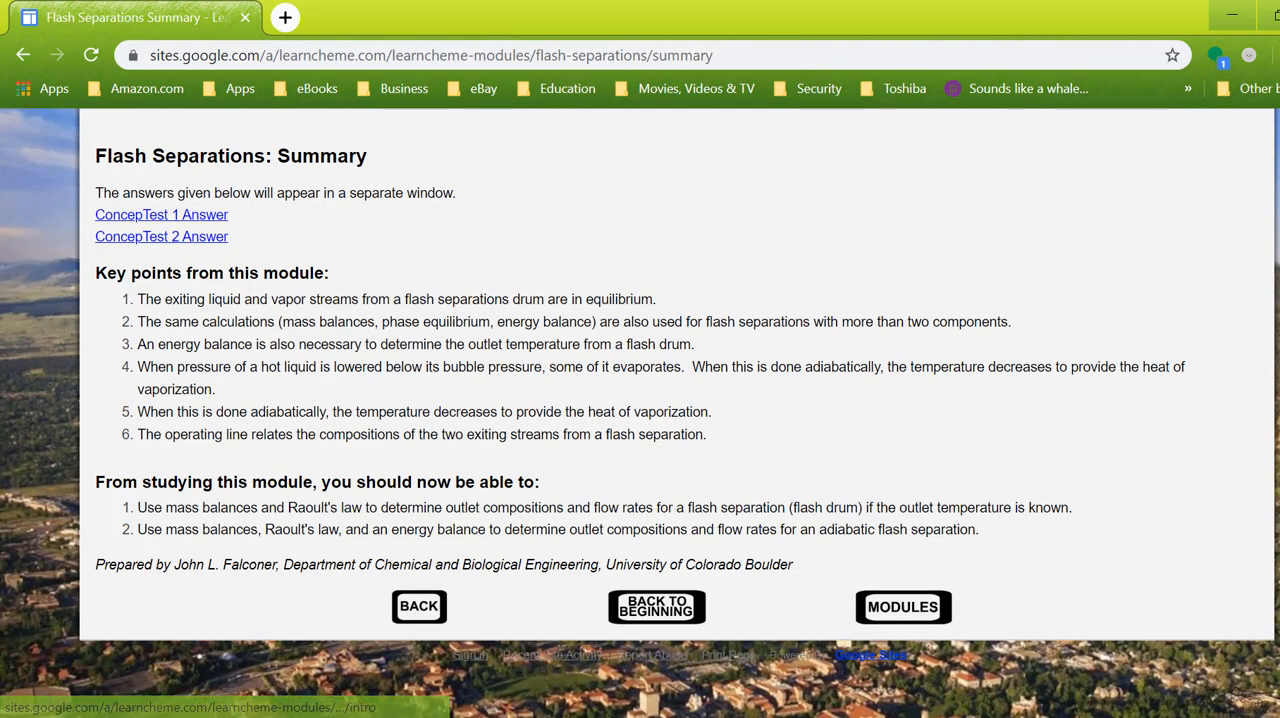
mouse_move(902, 607)
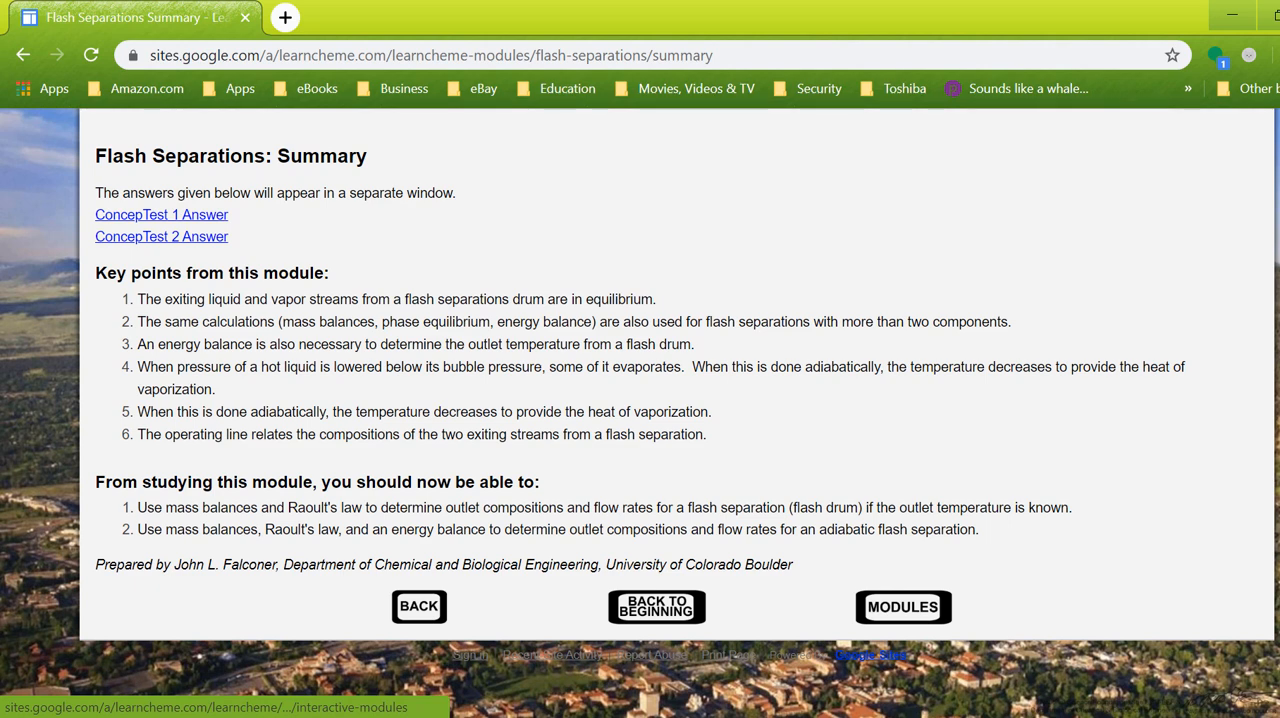
Go back to the self-study modules list, then go to the Instructor Resources page.
left_click(902, 607)
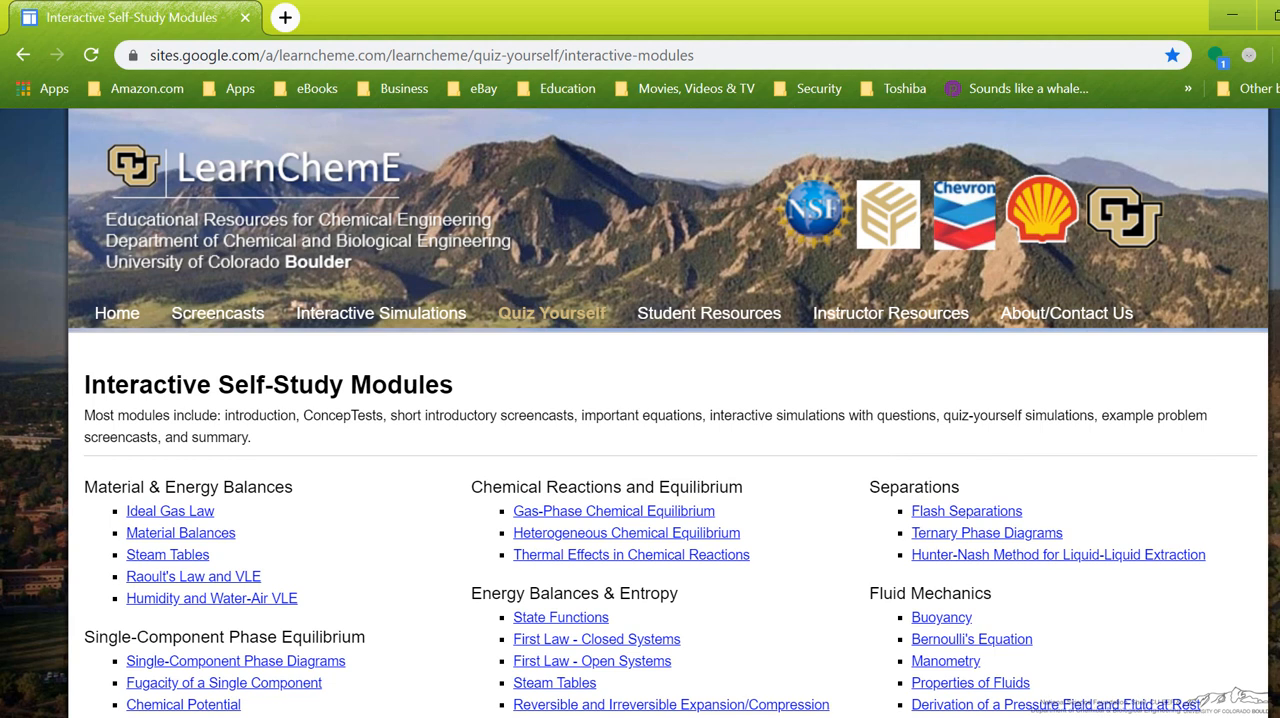
mouse_move(889, 313)
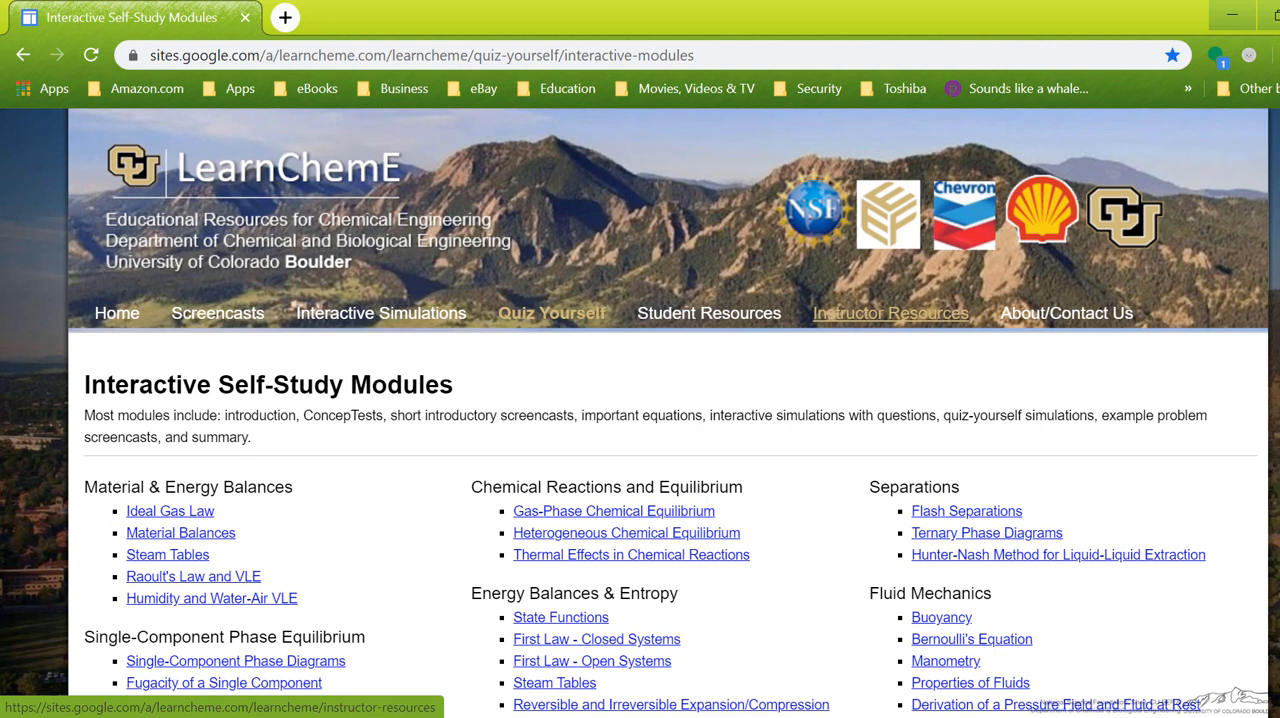
left_click(888, 313)
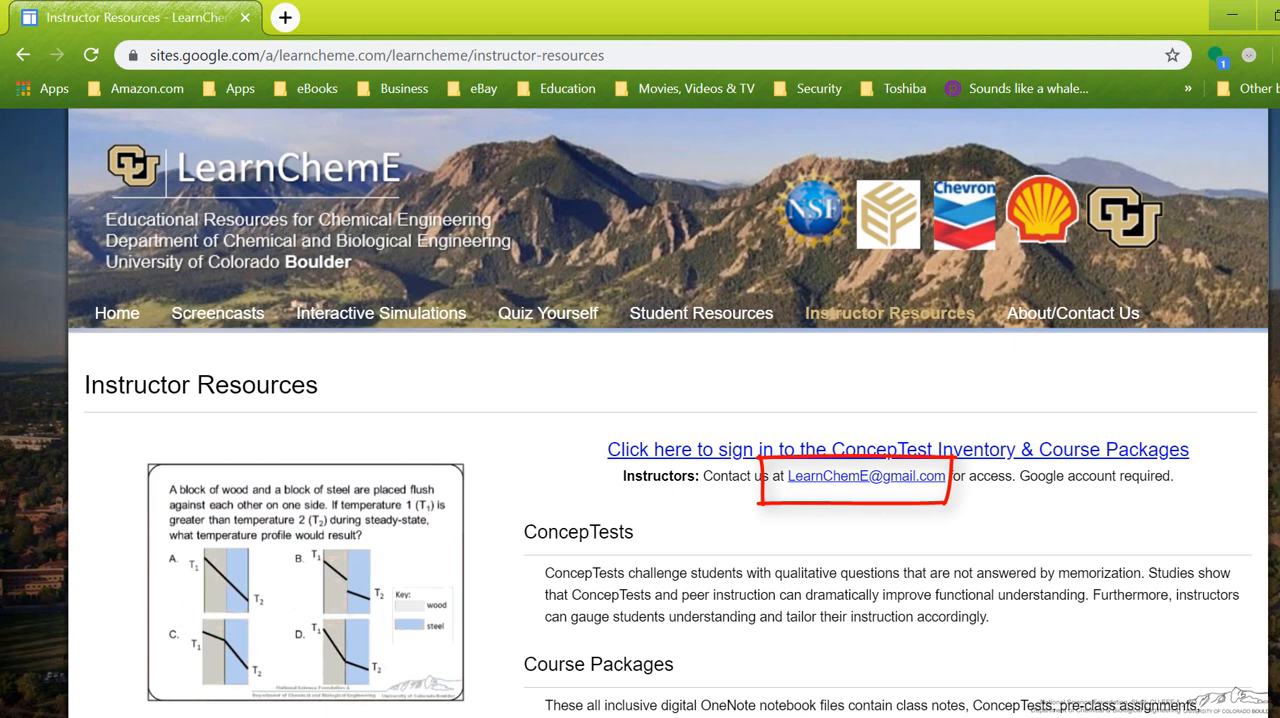
Sign in to the ConcepTest Inventory & Course Packages and scroll to the ConcepTest question counts.
left_click(897, 449)
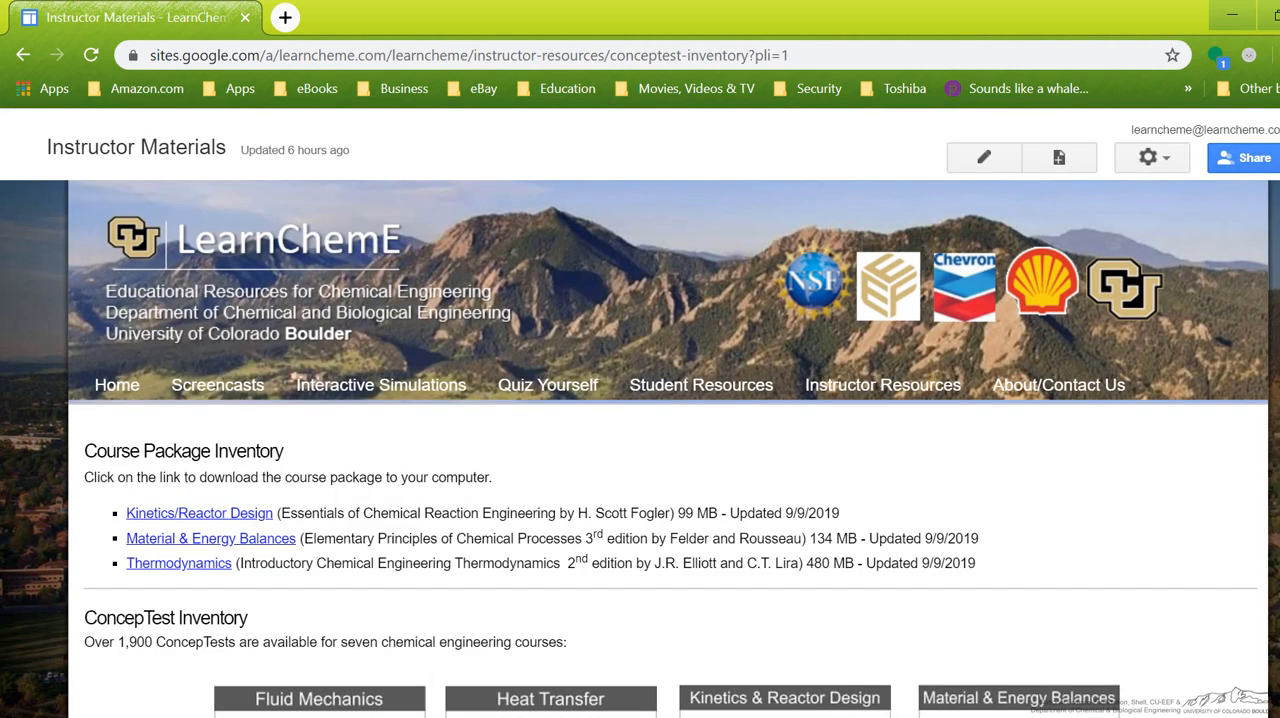
mouse_move(318, 697)
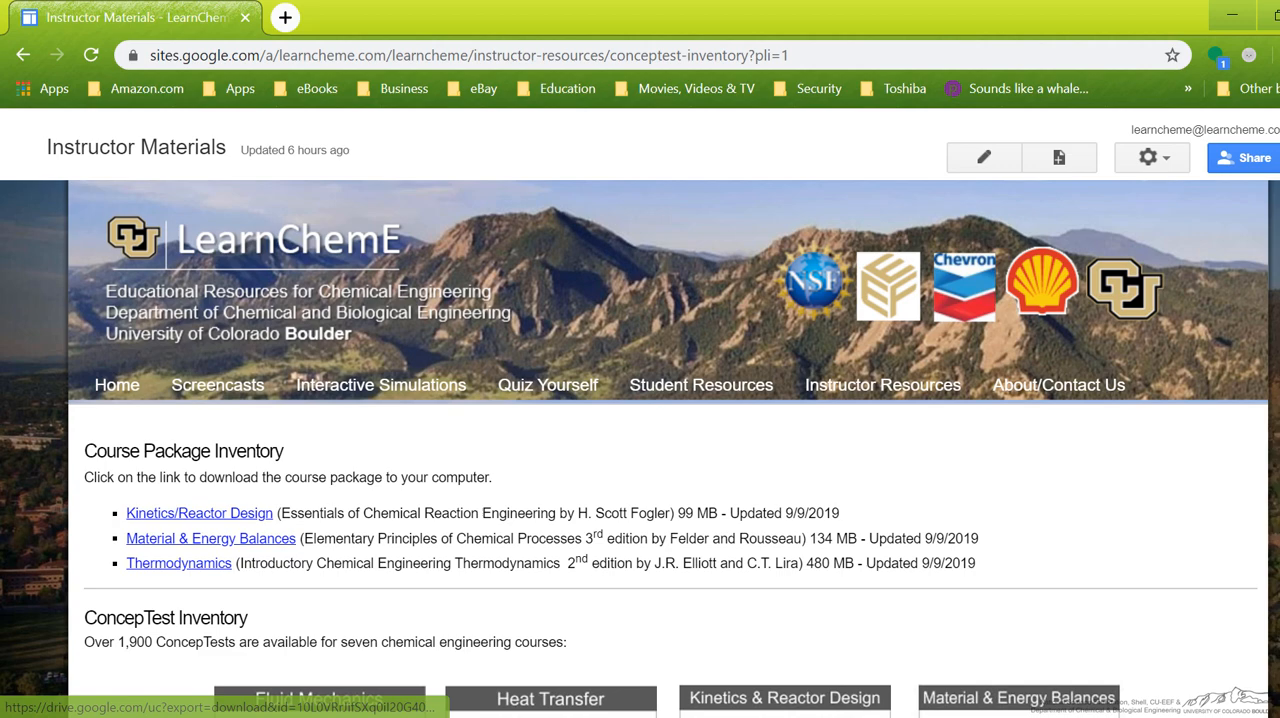
scroll("down", 3)
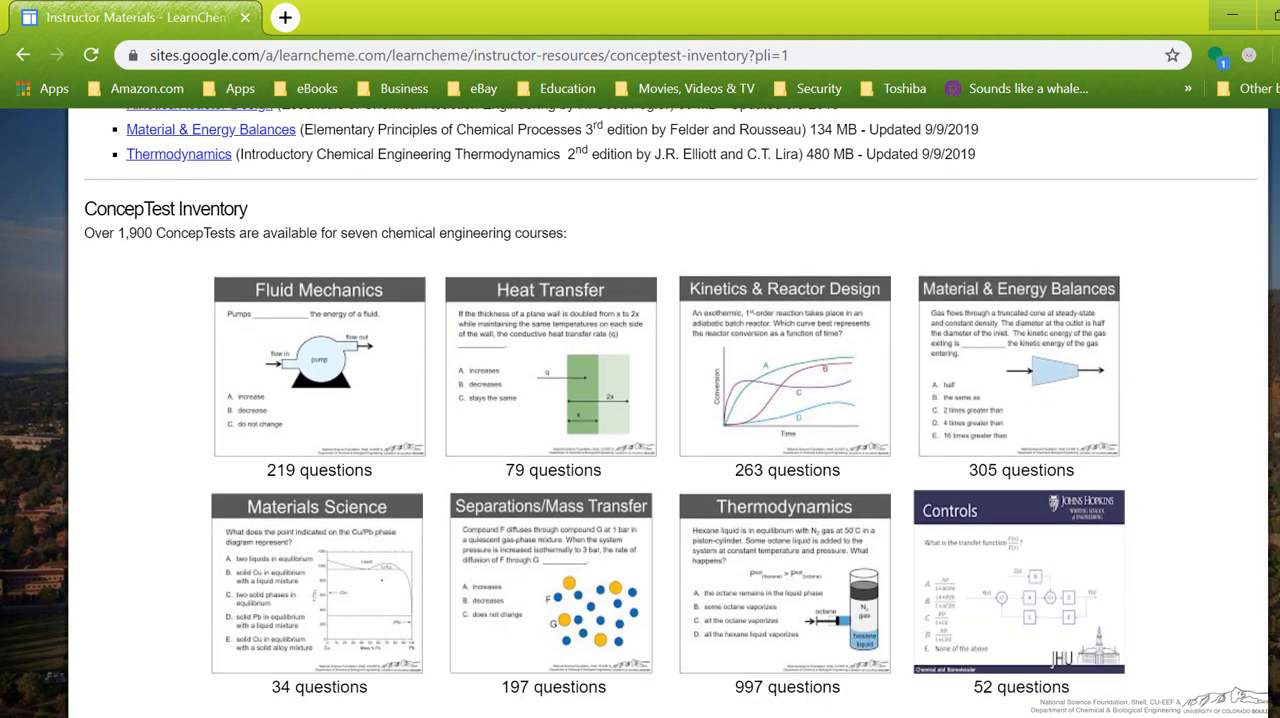
scroll("down", 3)
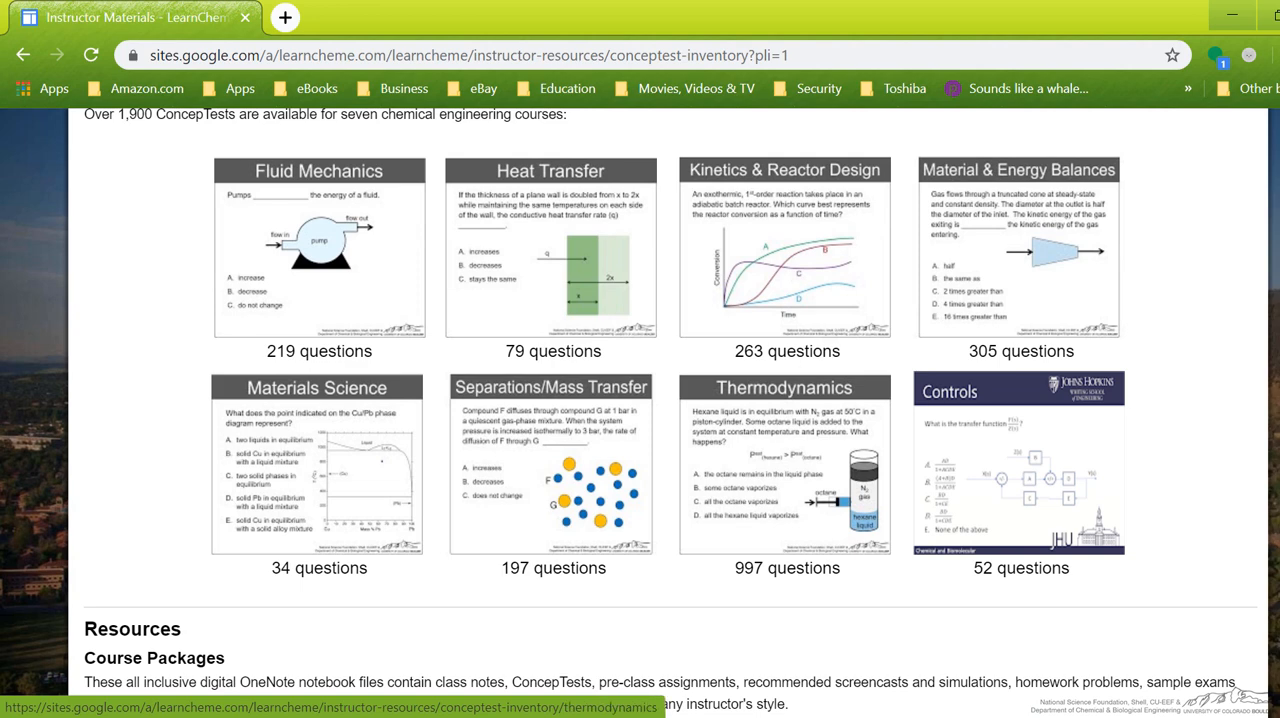
Browse Separations/Mass Transfer ConcepTests, download Introduction to Separations, and return to Instructor Resources.
left_click(553, 463)
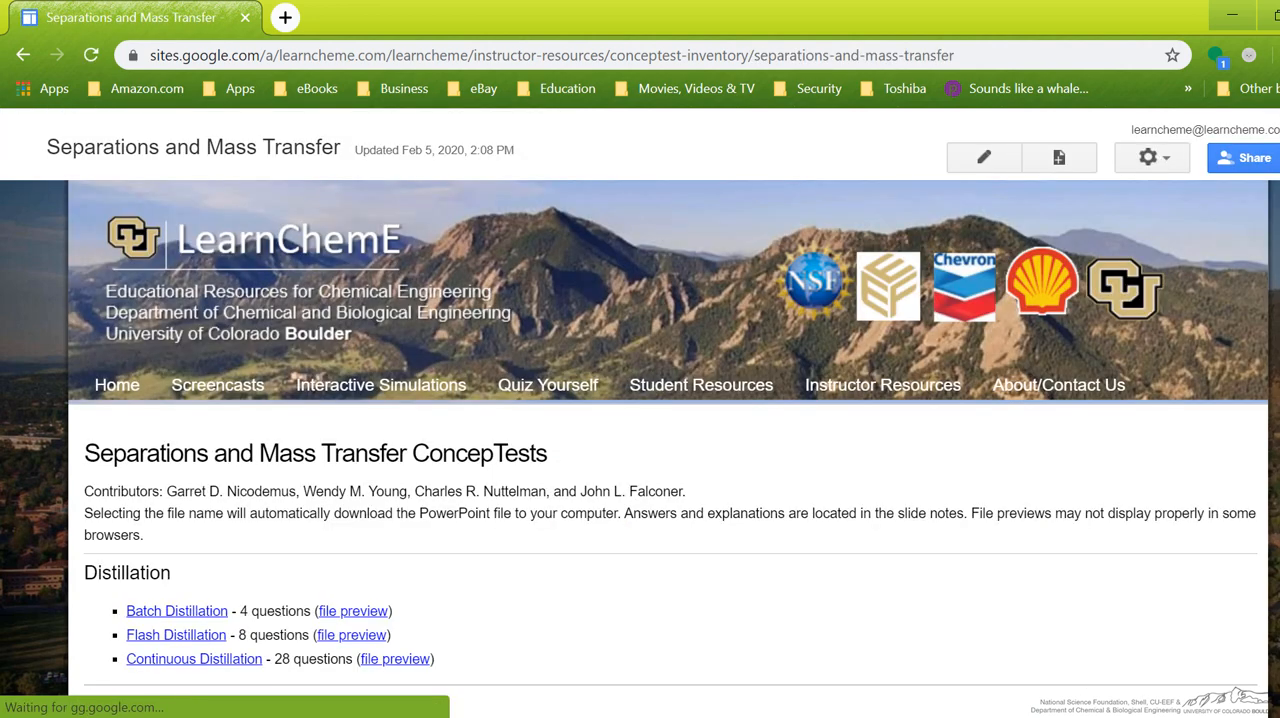
scroll("down", 3)
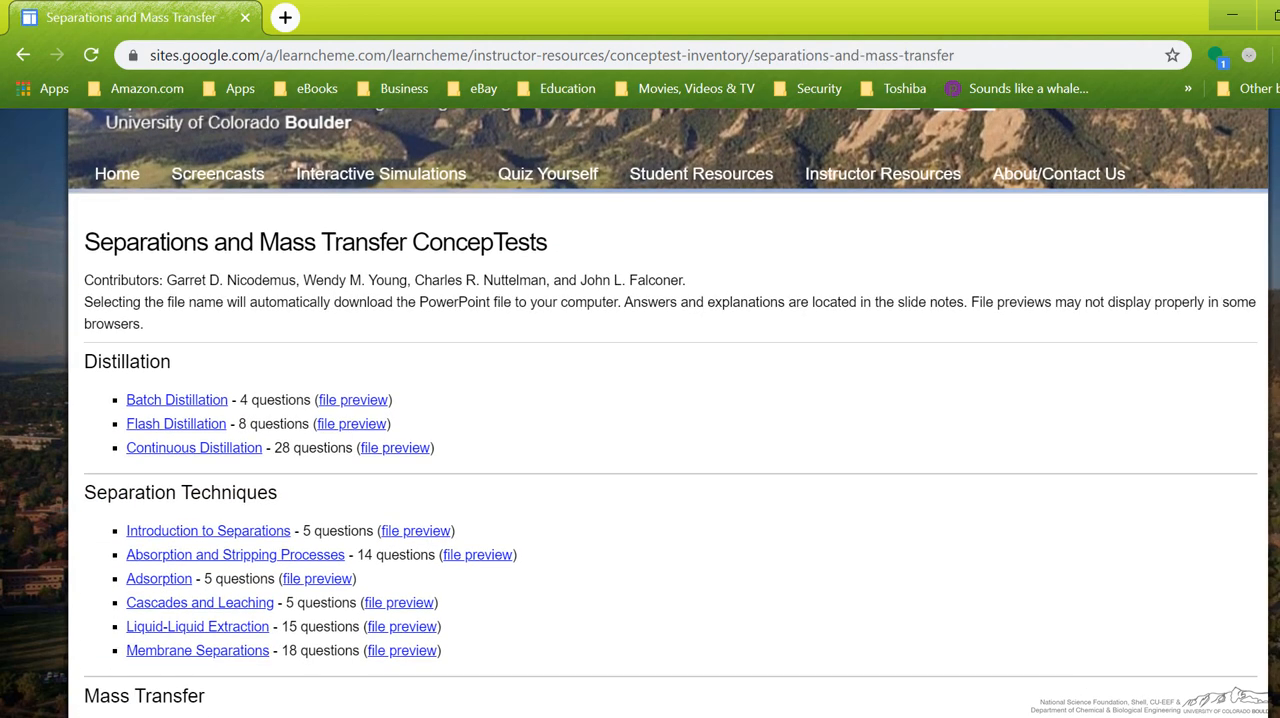
scroll("down", 3)
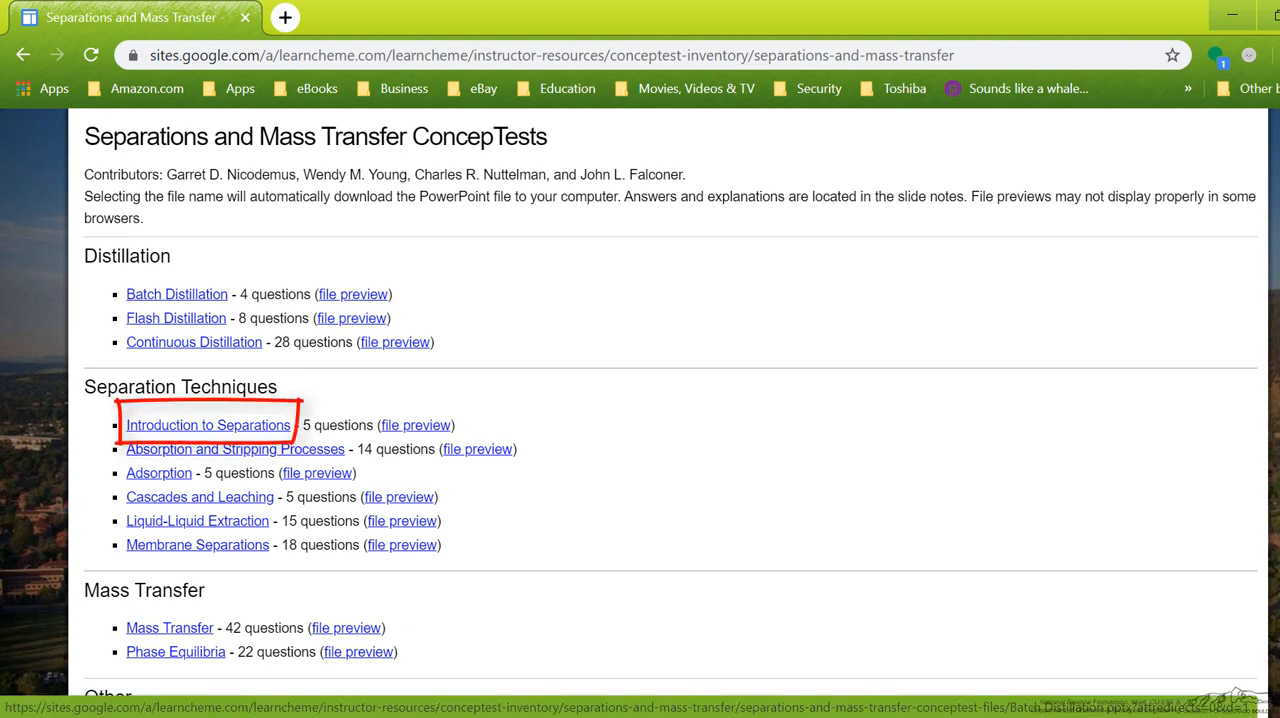
left_click(351, 318)
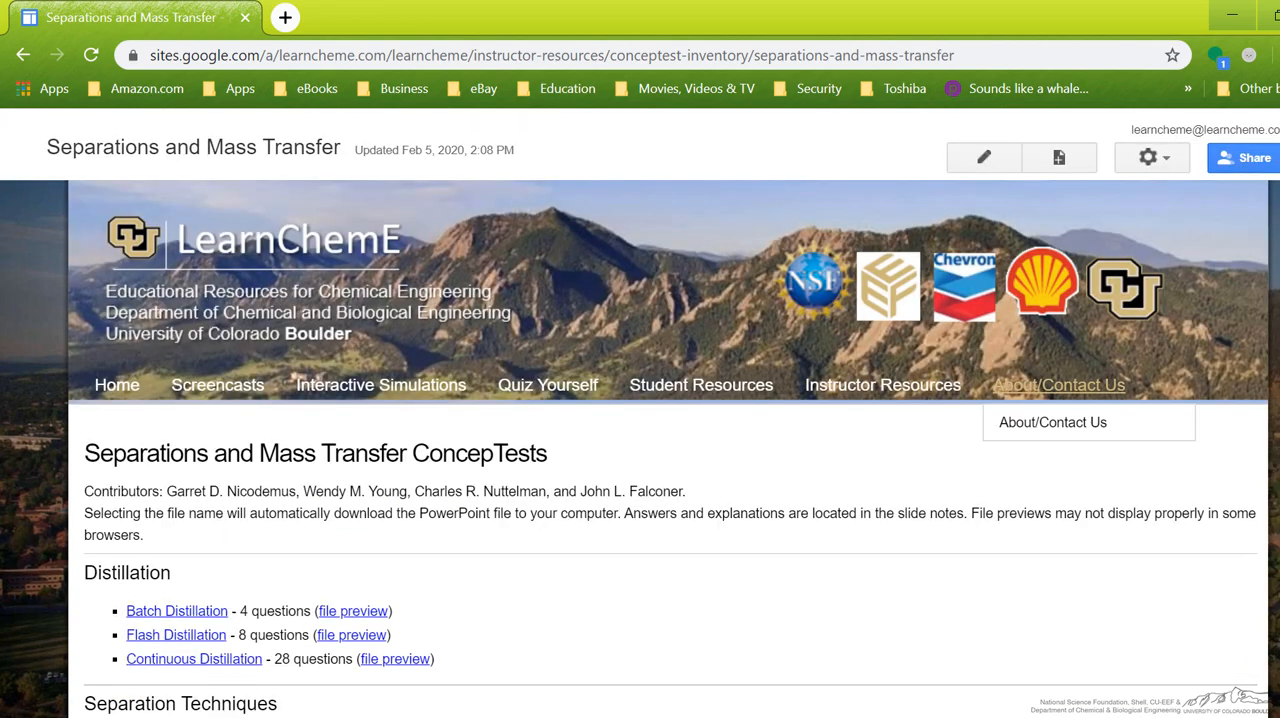
left_click(882, 384)
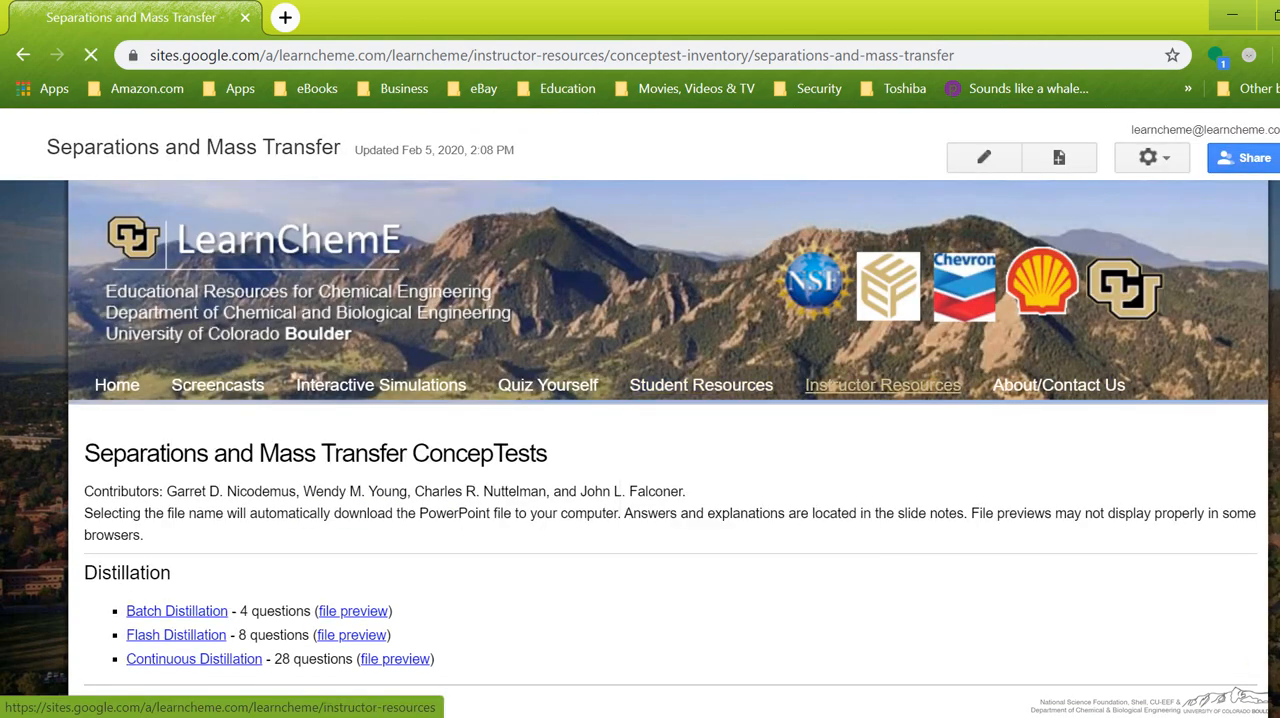